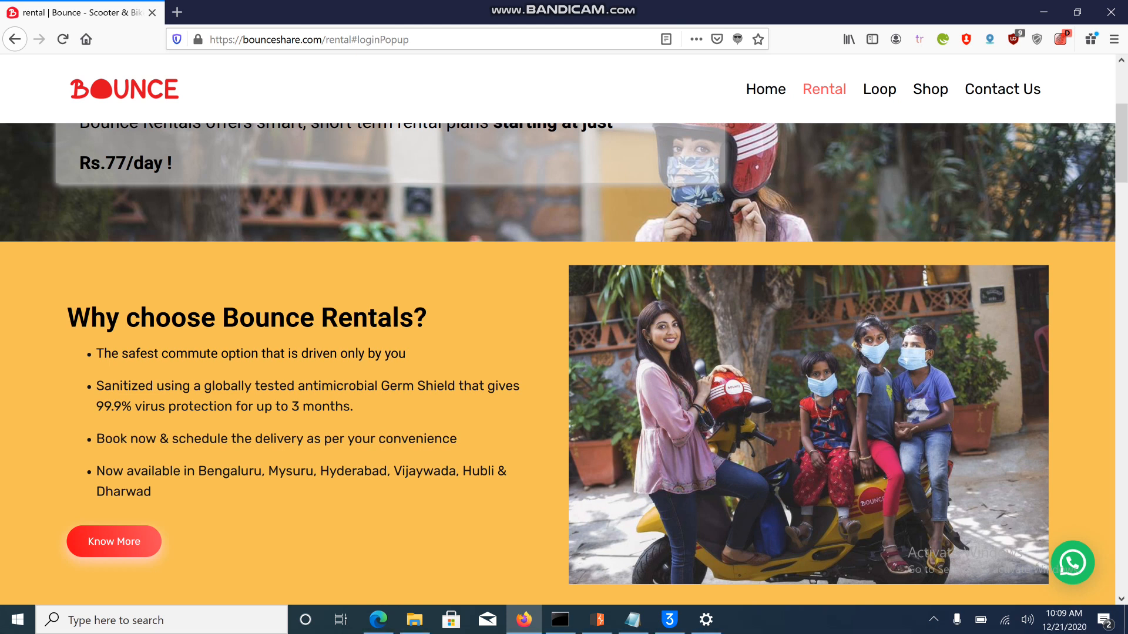
- Check Burp Suite briefly, then scroll Bounce's rental page to the Suzuki Access plan cards
click(1114, 39)
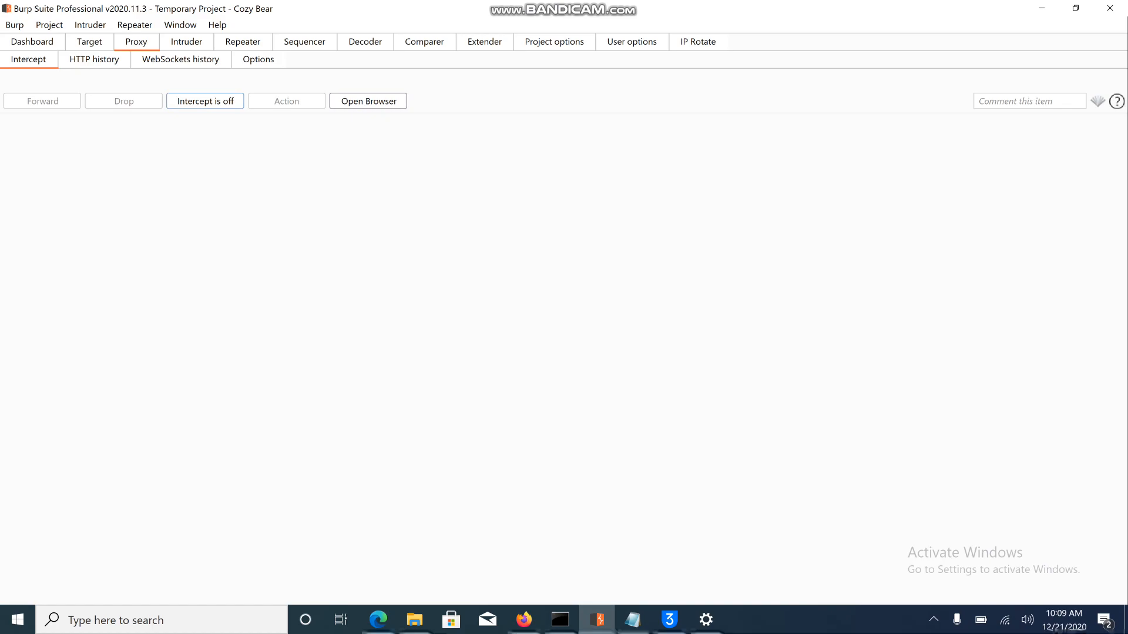
click(524, 619)
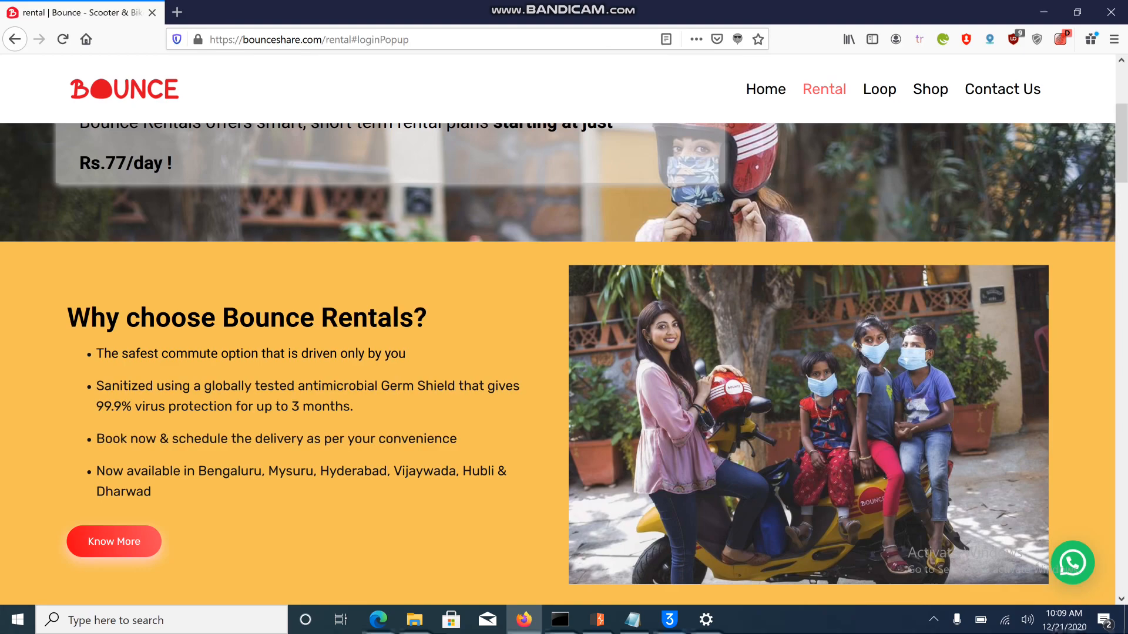
scroll(down, 3)
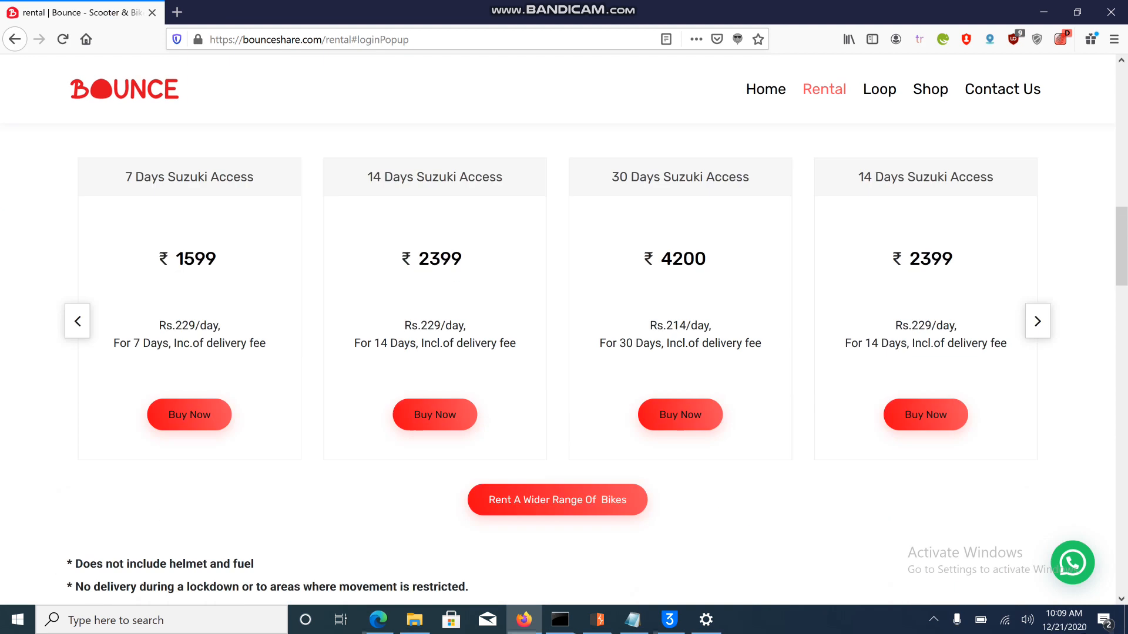
- Book the 7 Days Suzuki Access plan and fill in name, gmail email and address
click(435, 414)
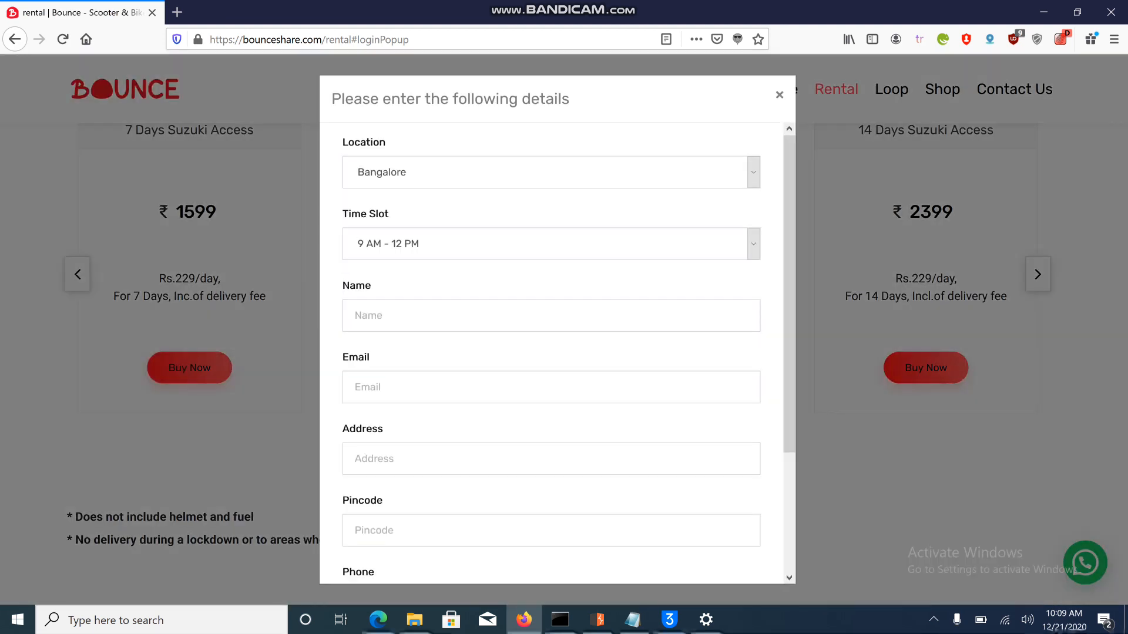
text(S)
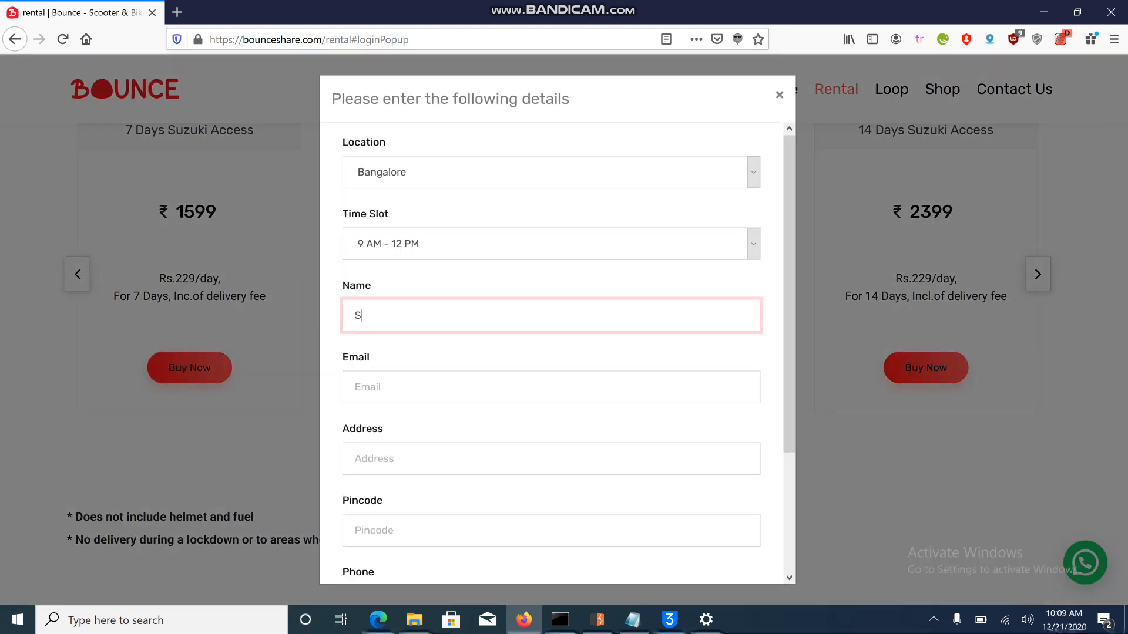
text(urya)
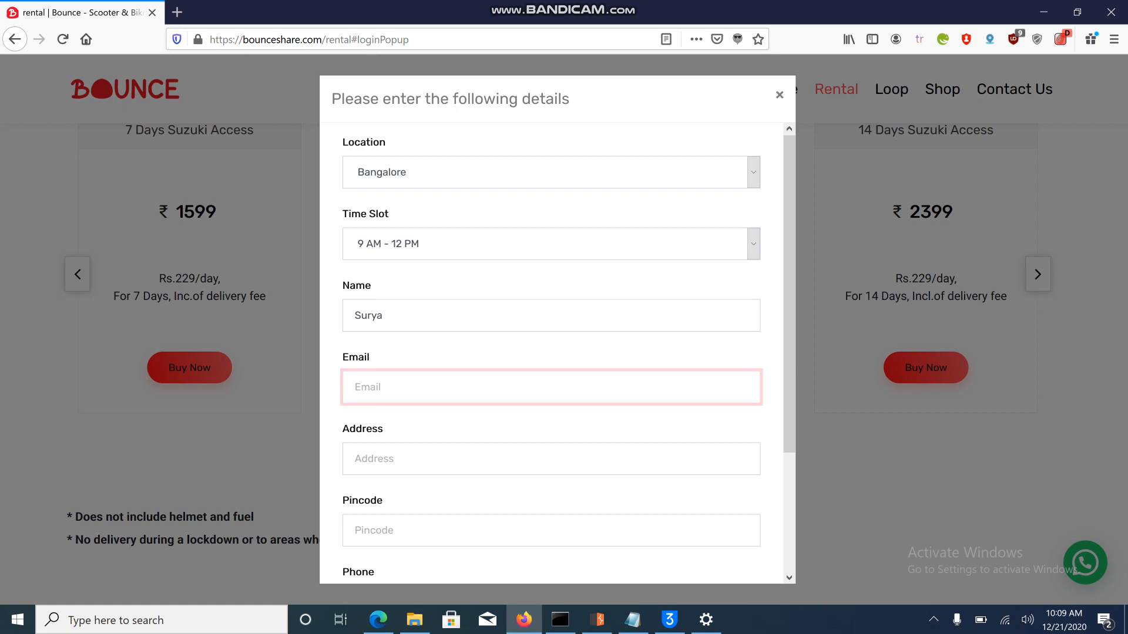
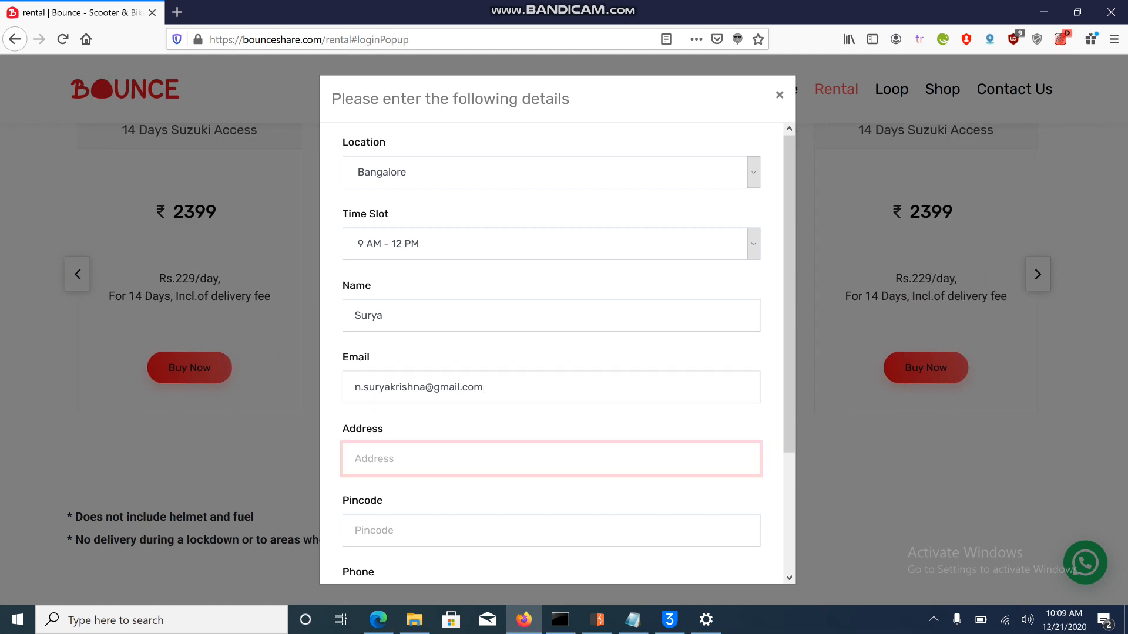
text(asdasdasdasd)
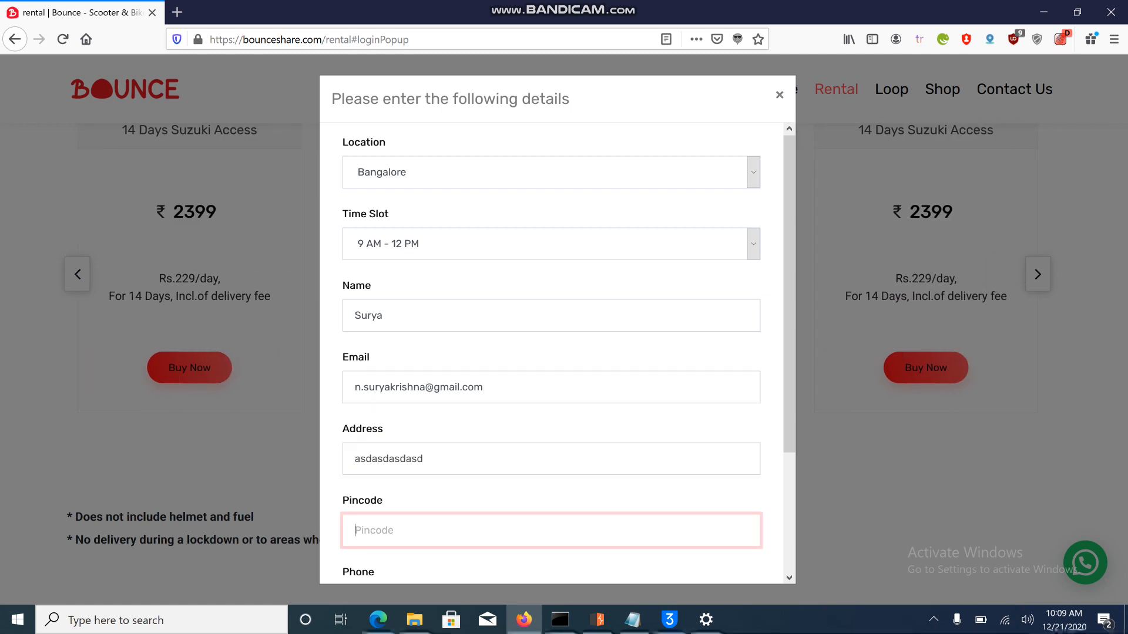
- Enter the pincode and phone, set delivery date 21 December 2020, and submit the booking
text(85001)
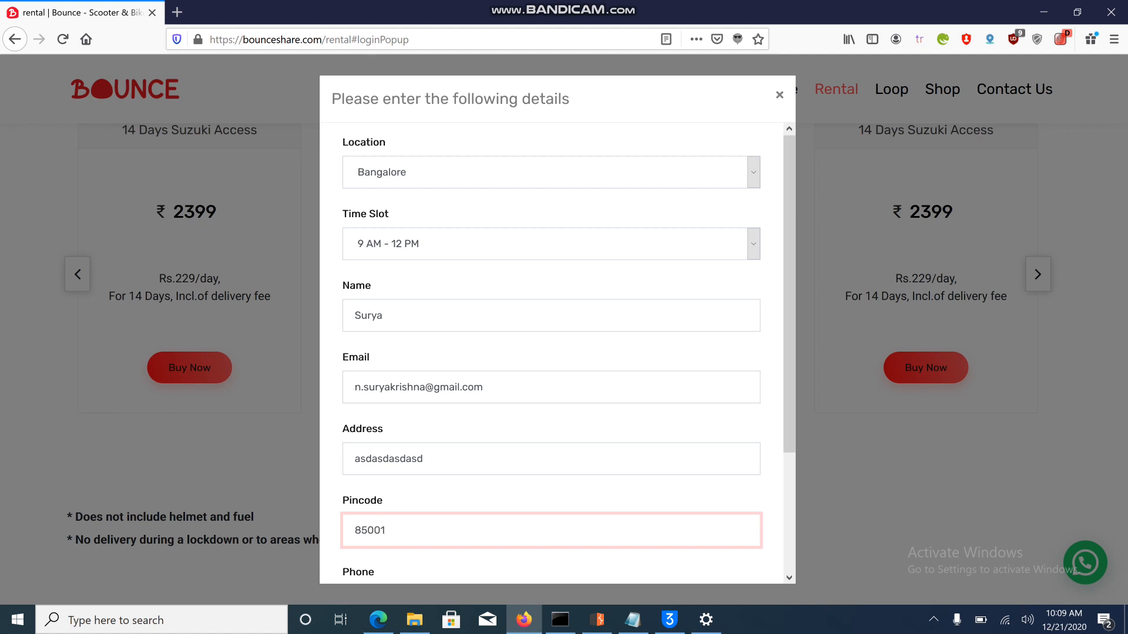
scroll(down, 3)
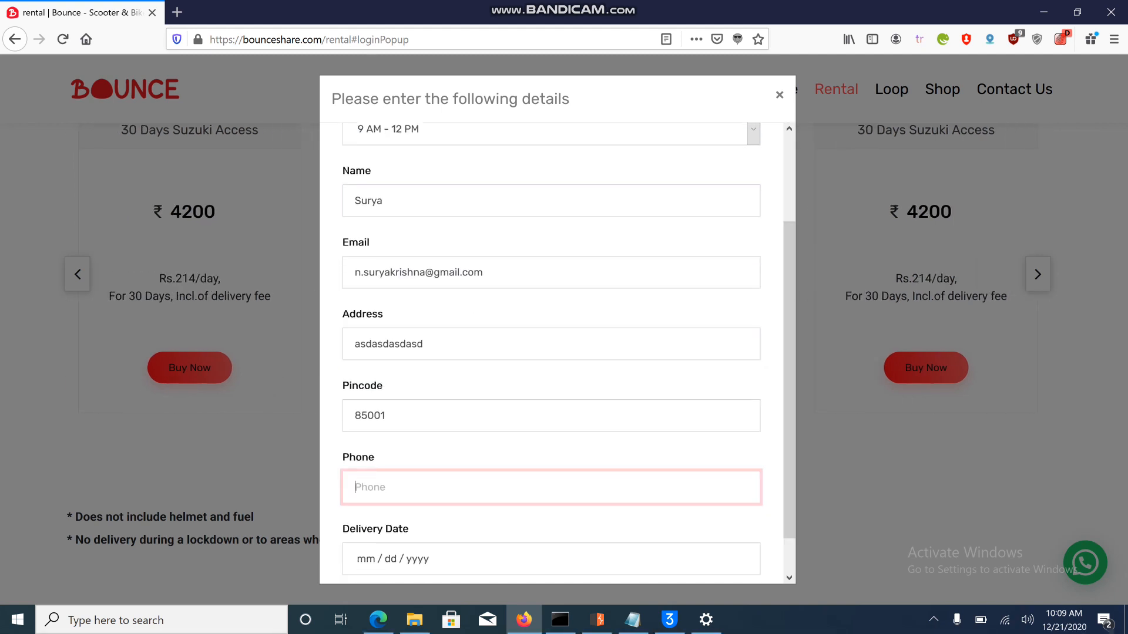
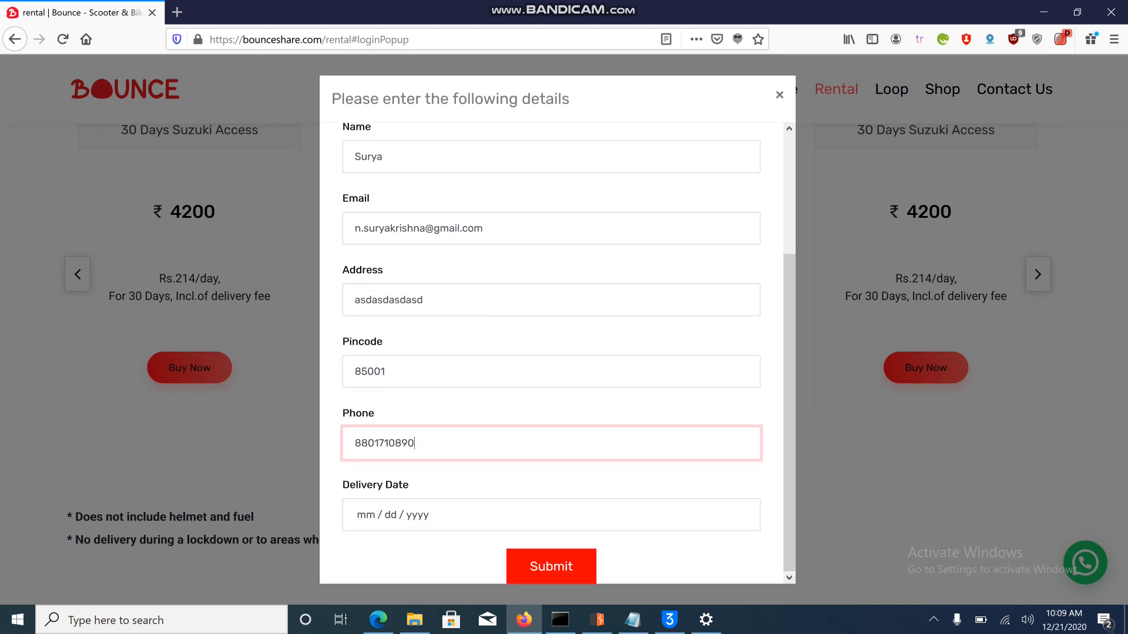
click(549, 514)
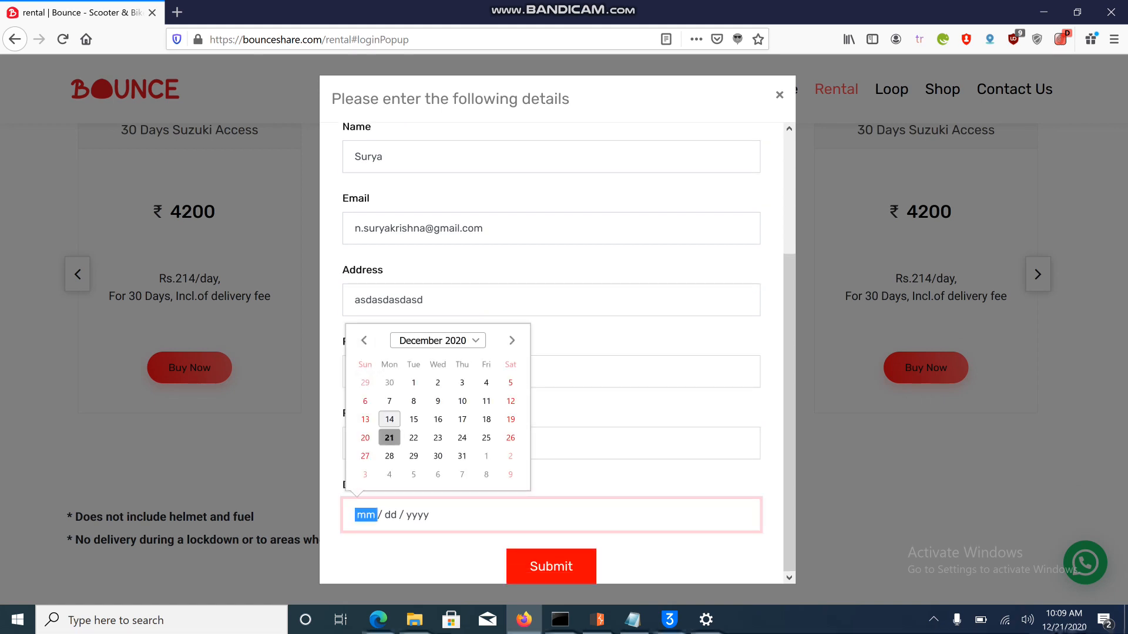
click(389, 437)
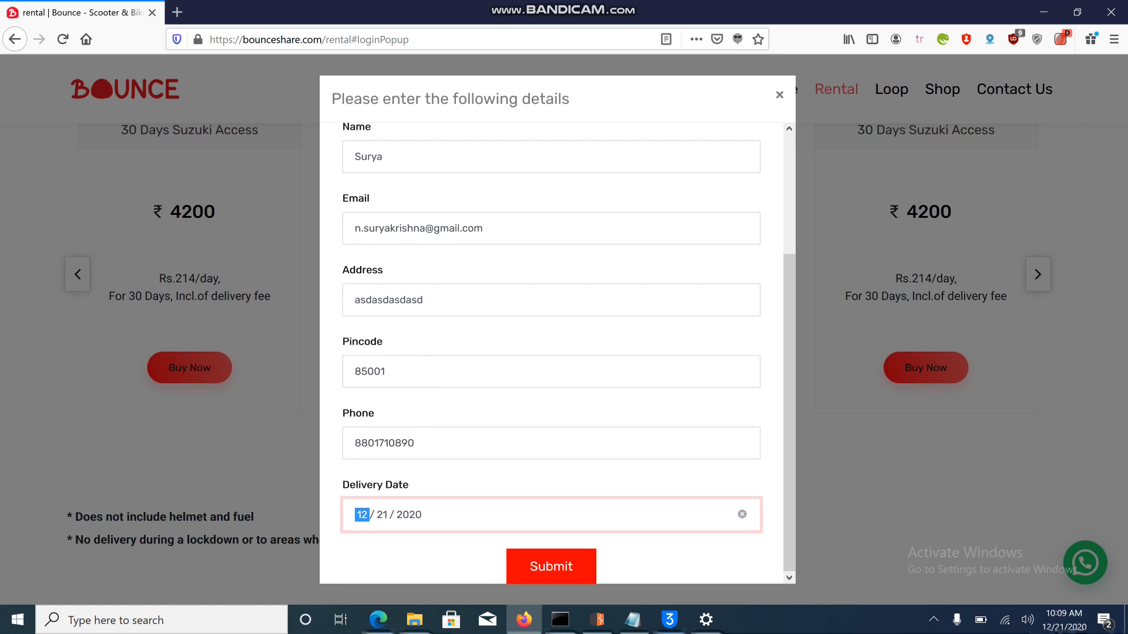
click(551, 566)
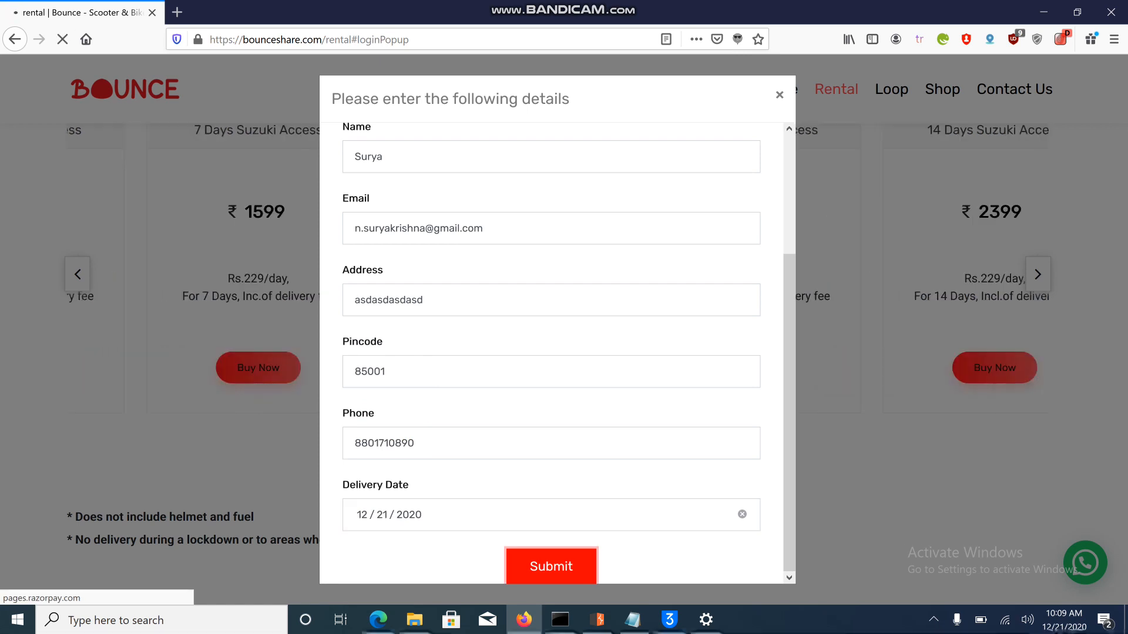
- Inspect the Razorpay payment page URL's booking parameters, then switch to Burp Suite
click(551, 566)
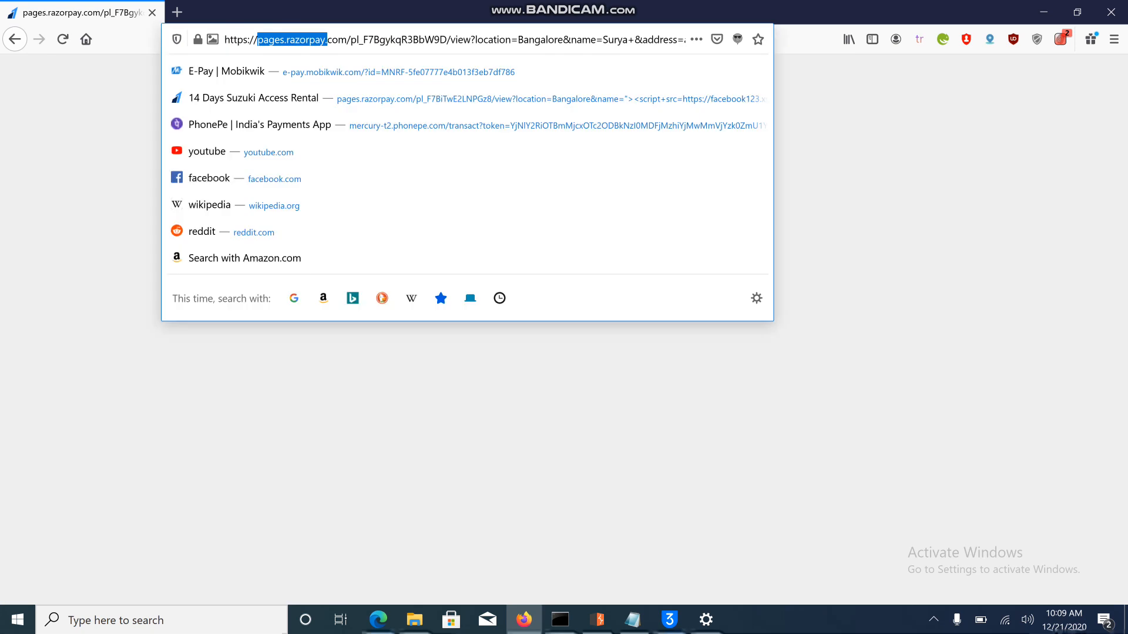
click(595, 619)
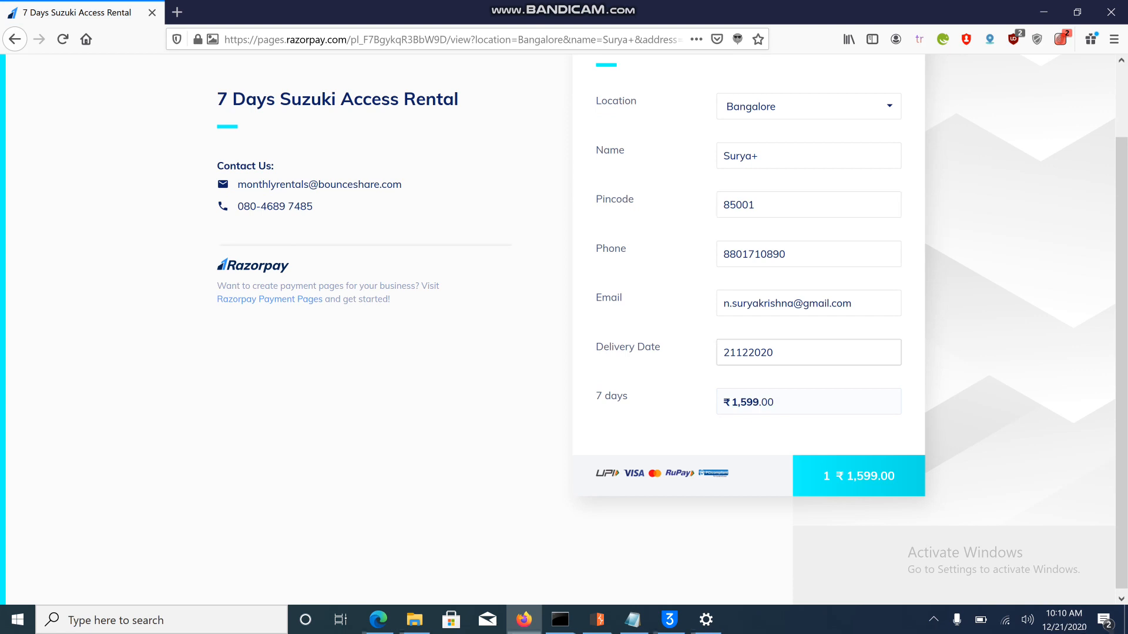
click(596, 619)
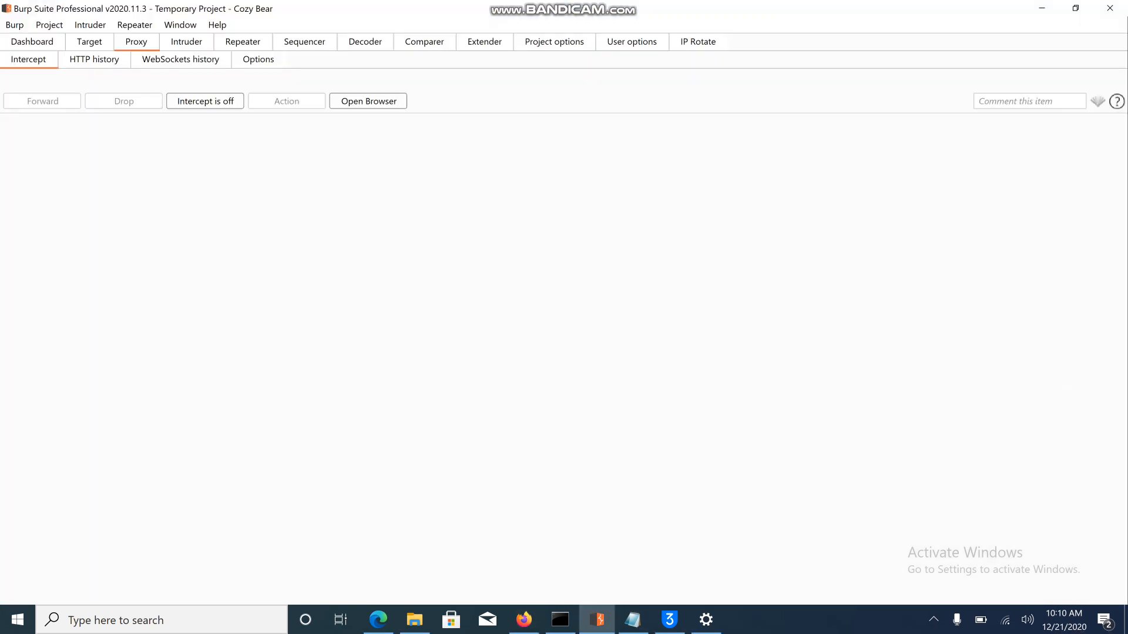
- Enable Proxy interception, forward the Razorpay order OPTIONS request, and return to Firefox
click(204, 101)
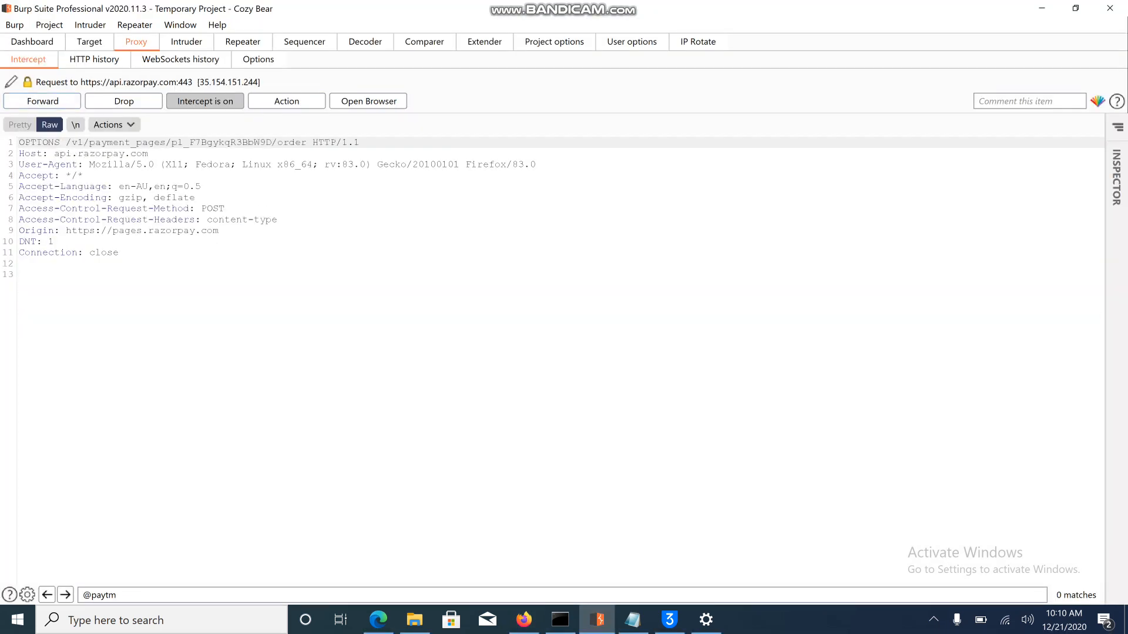
click(43, 101)
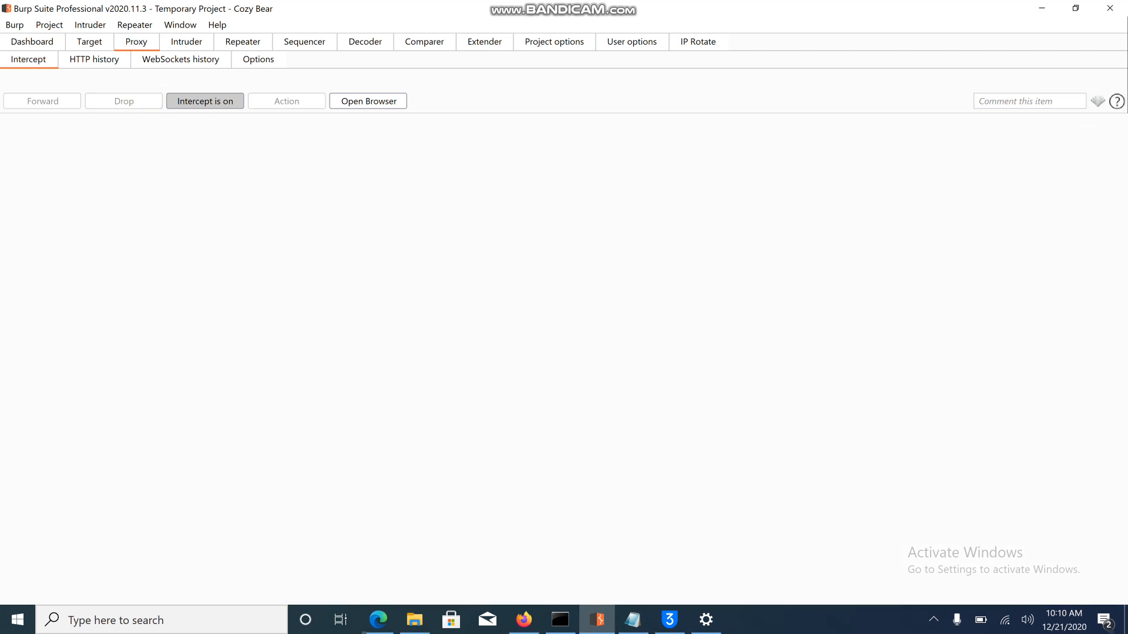
click(523, 619)
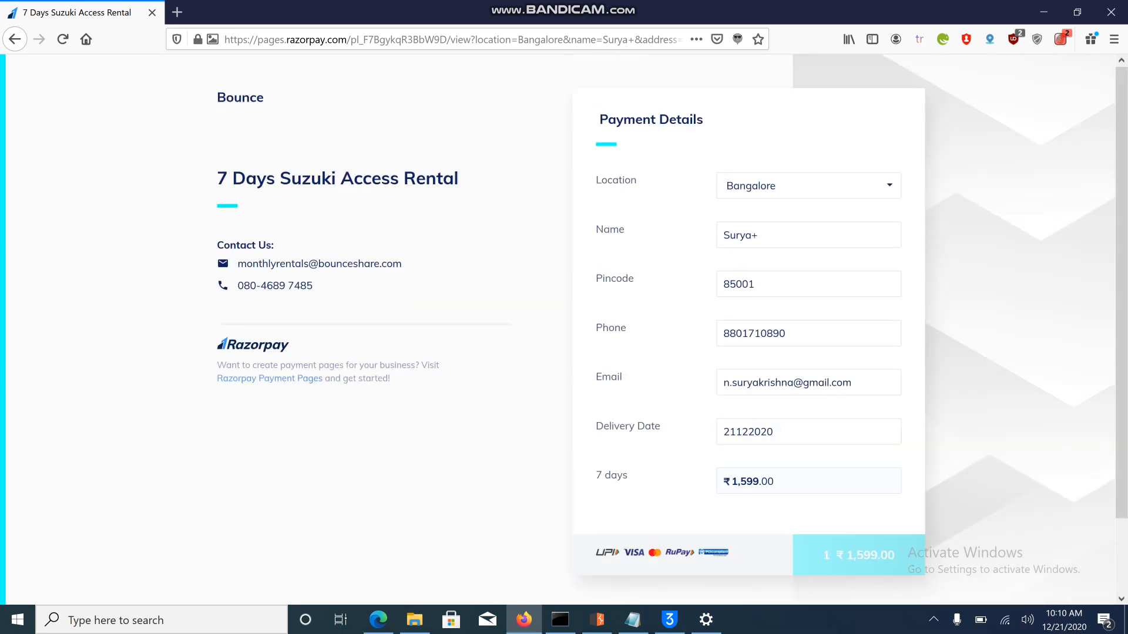
- Start the ₹1,599.00 payment so the Razorpay checkout for Bounce opens
scroll(down, 3)
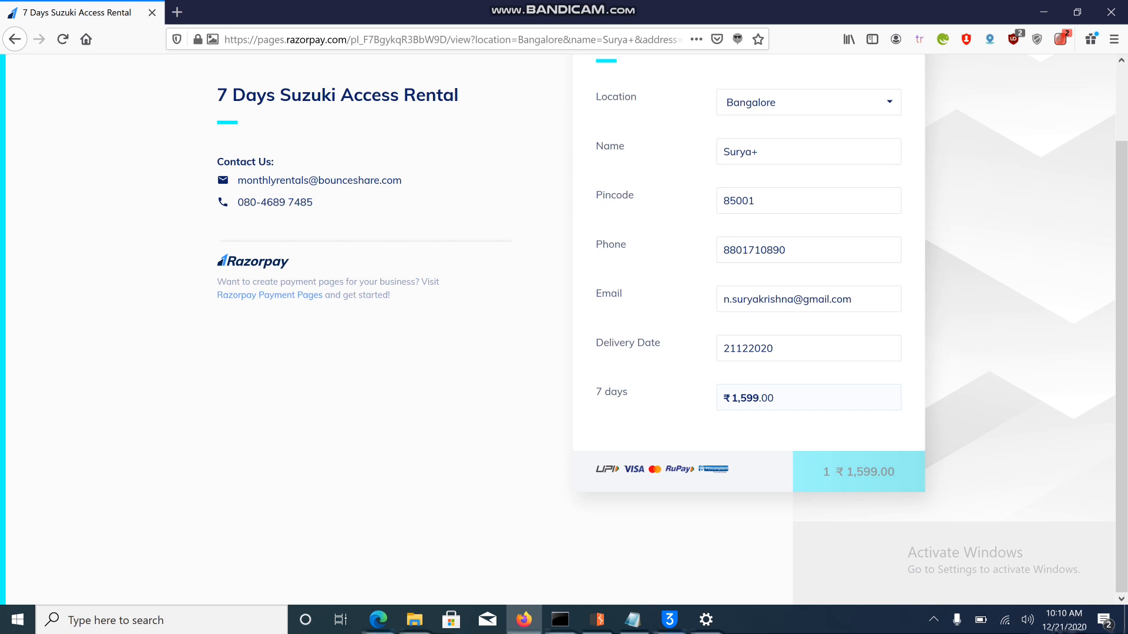
click(857, 472)
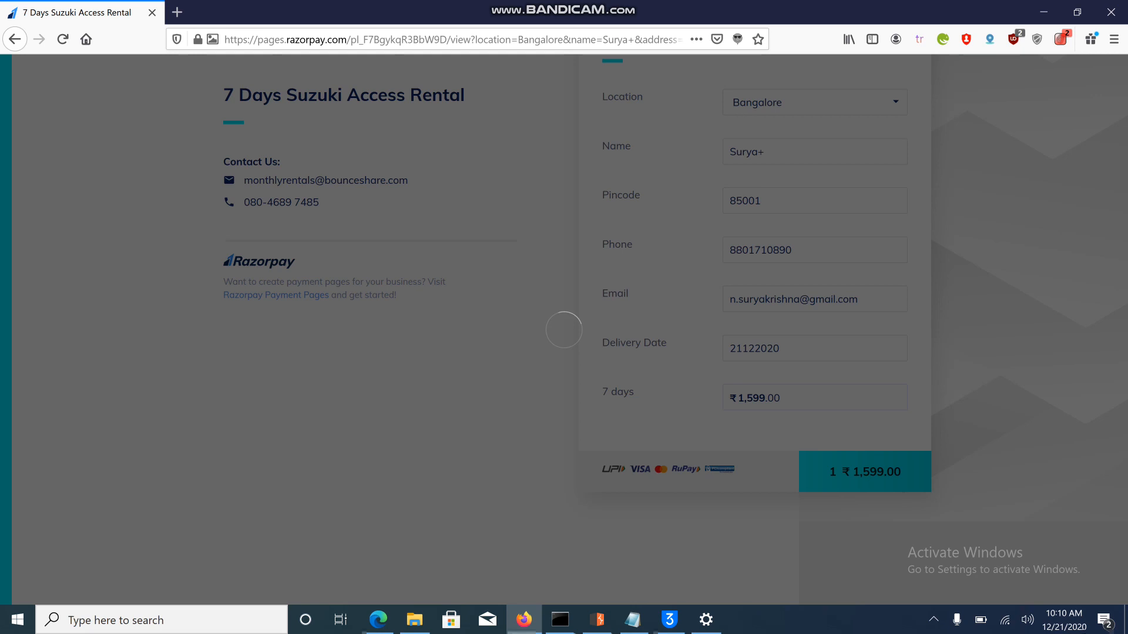
click(863, 473)
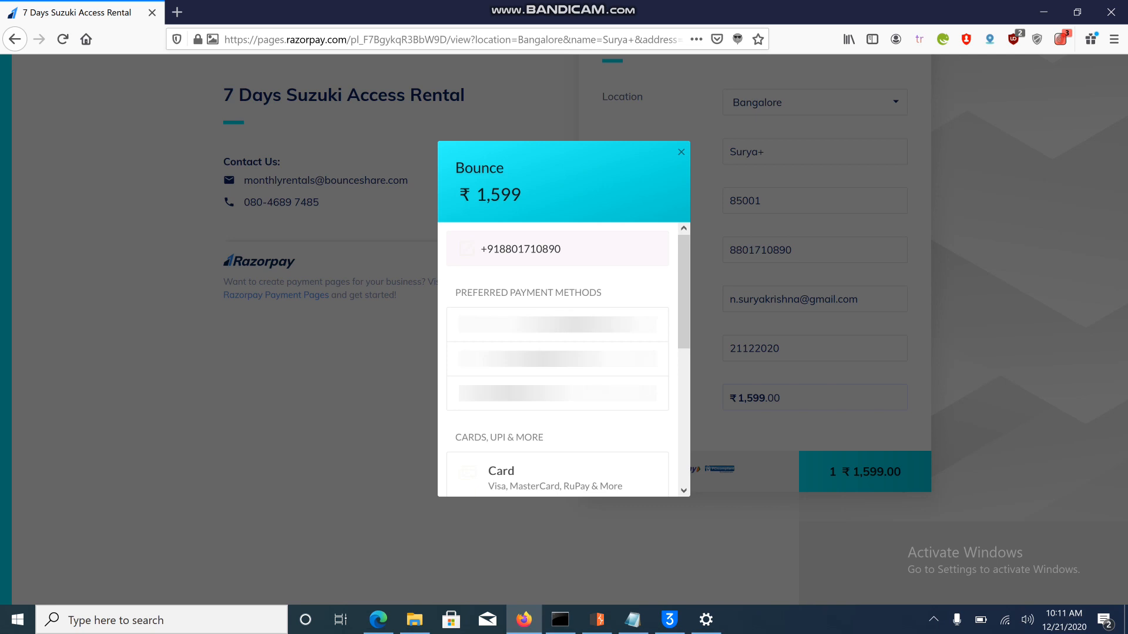
scroll(down, 3)
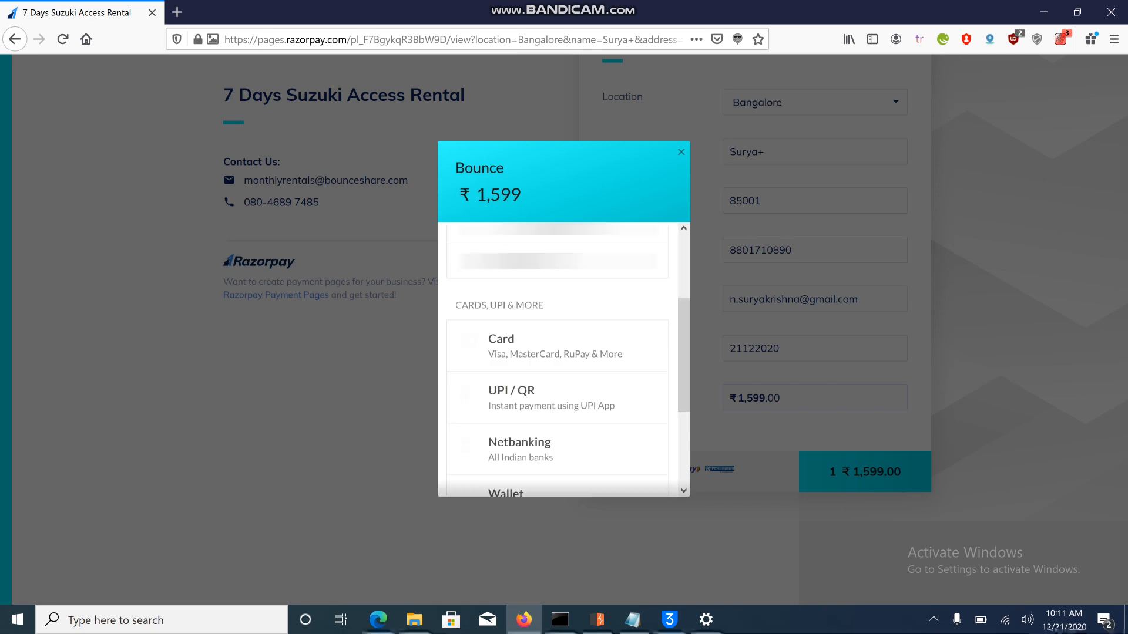
scroll(down, 3)
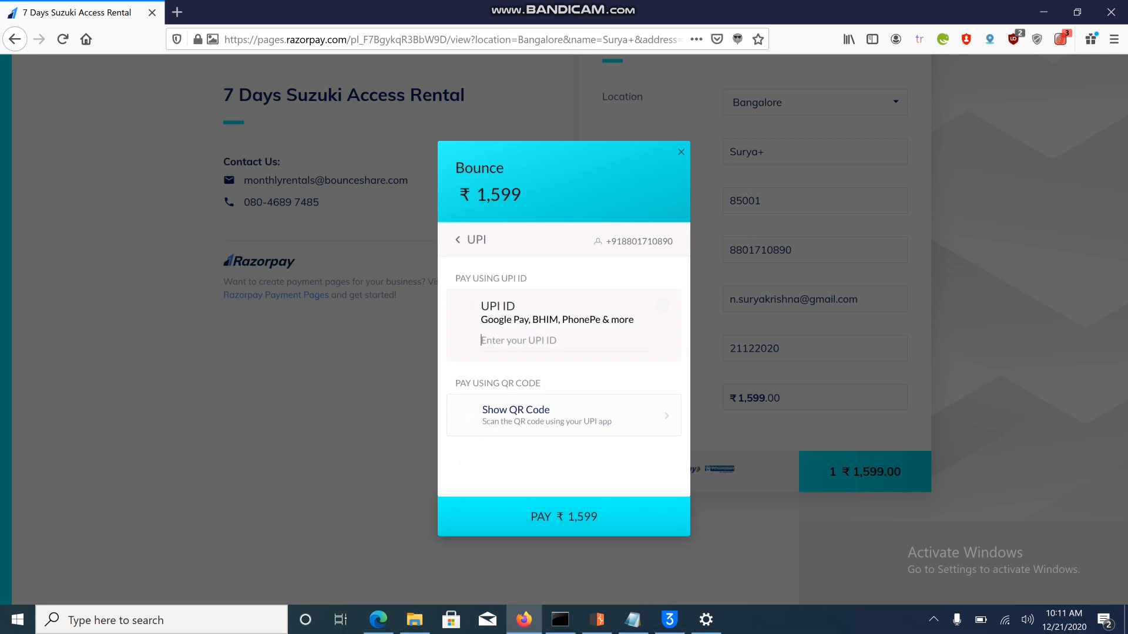
text(8)
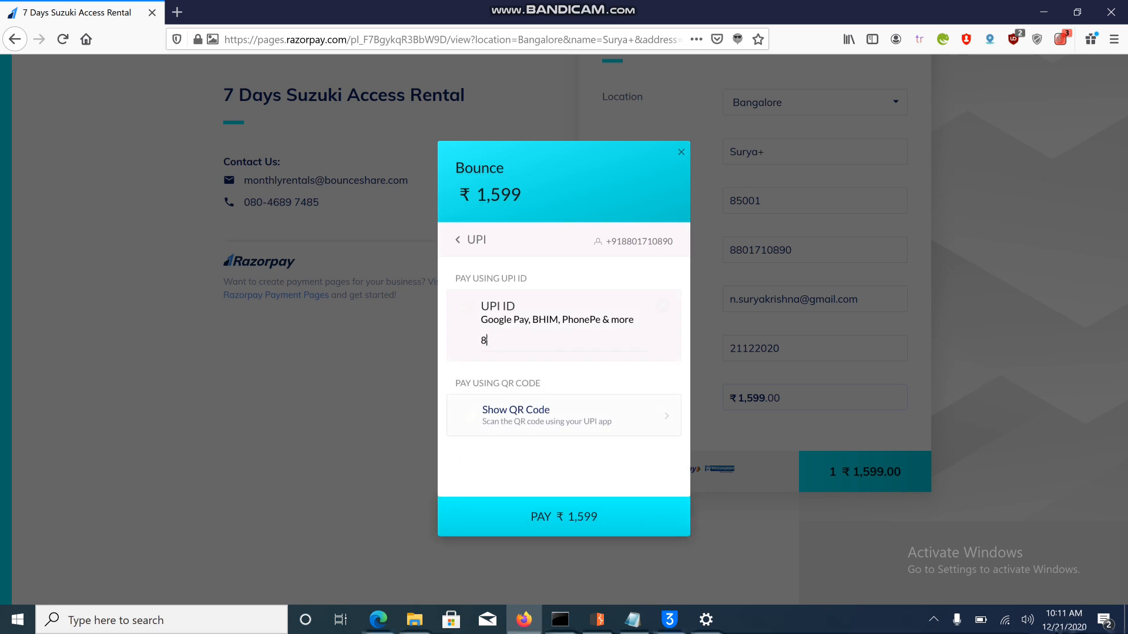
text(801)
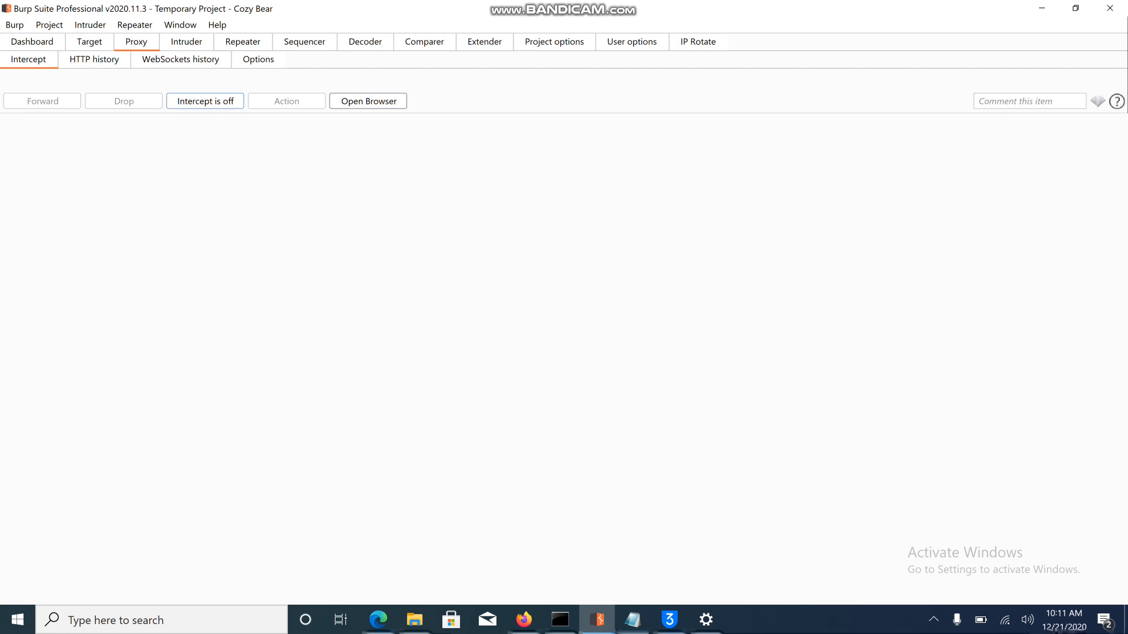
click(524, 619)
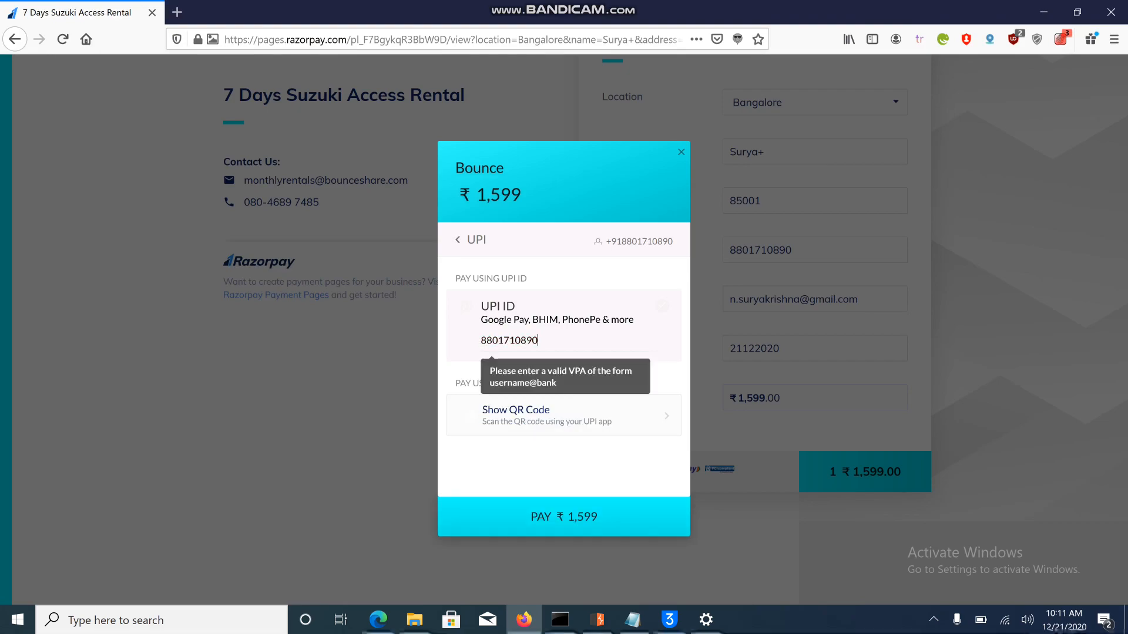
text(@paytm)
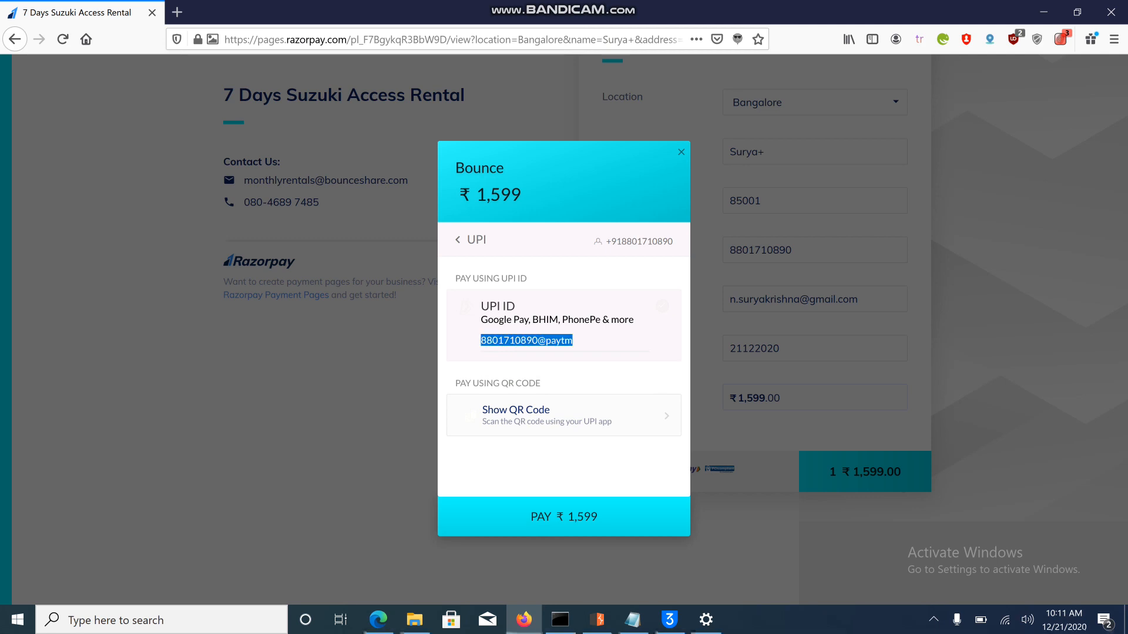
- Pay, replay the captured UPI validation request in Repeater, then send it to Intruder
click(564, 517)
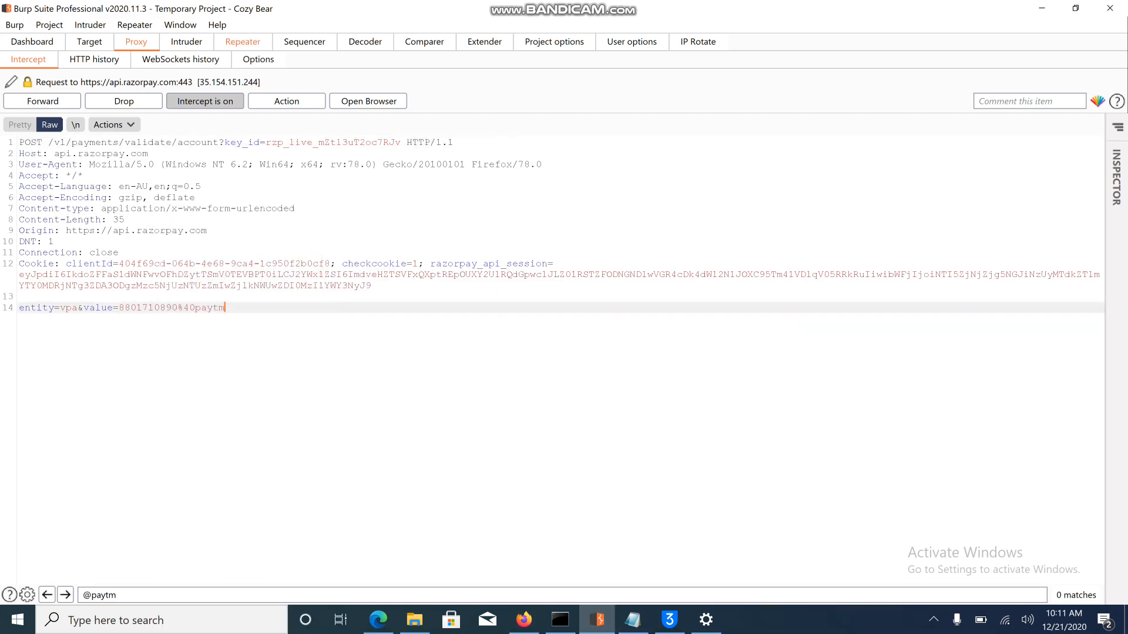
click(242, 41)
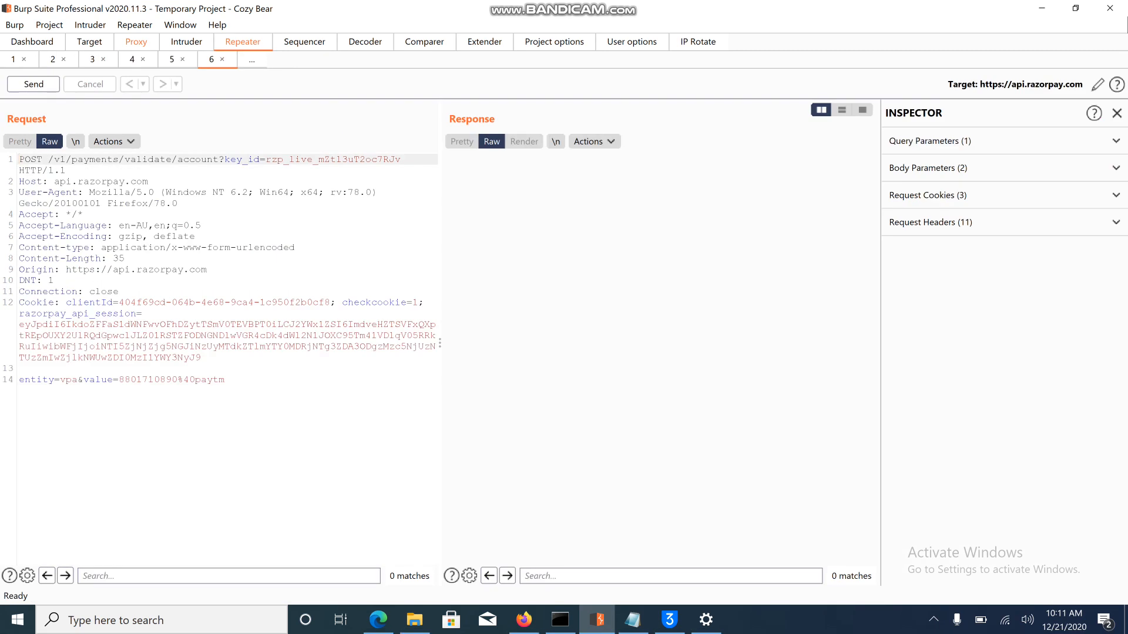
click(33, 84)
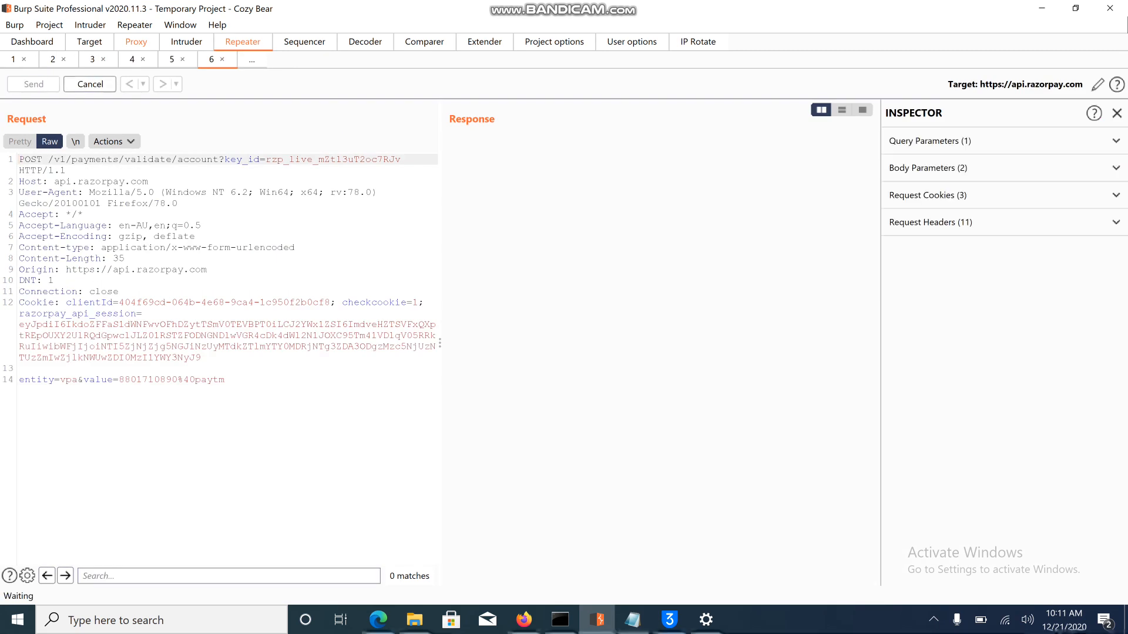
click(33, 84)
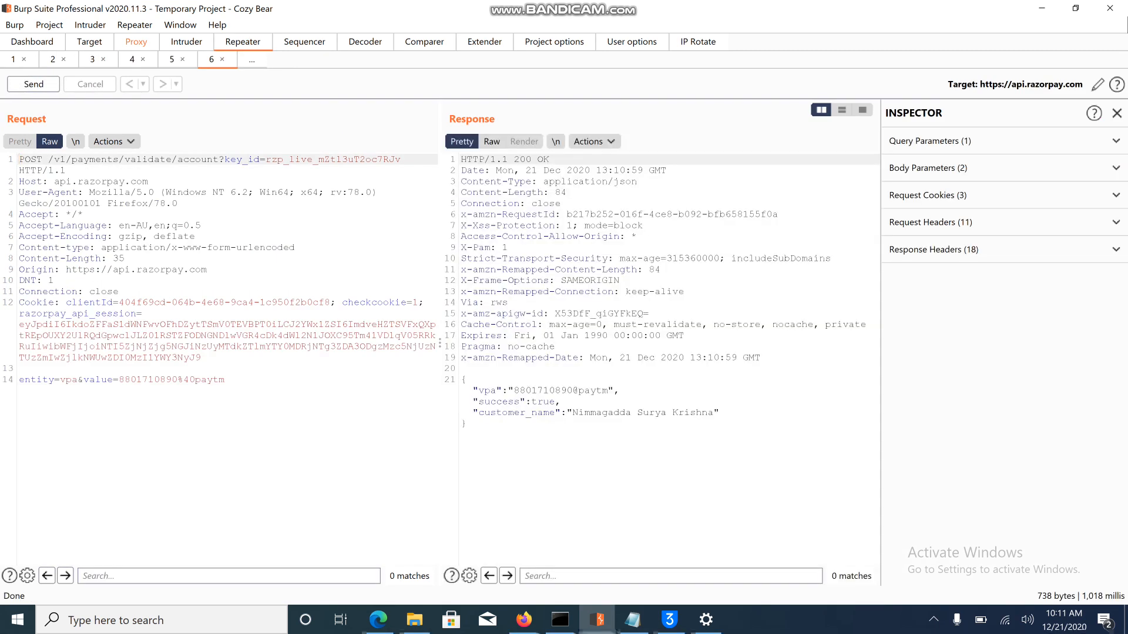
double_click(645, 413)
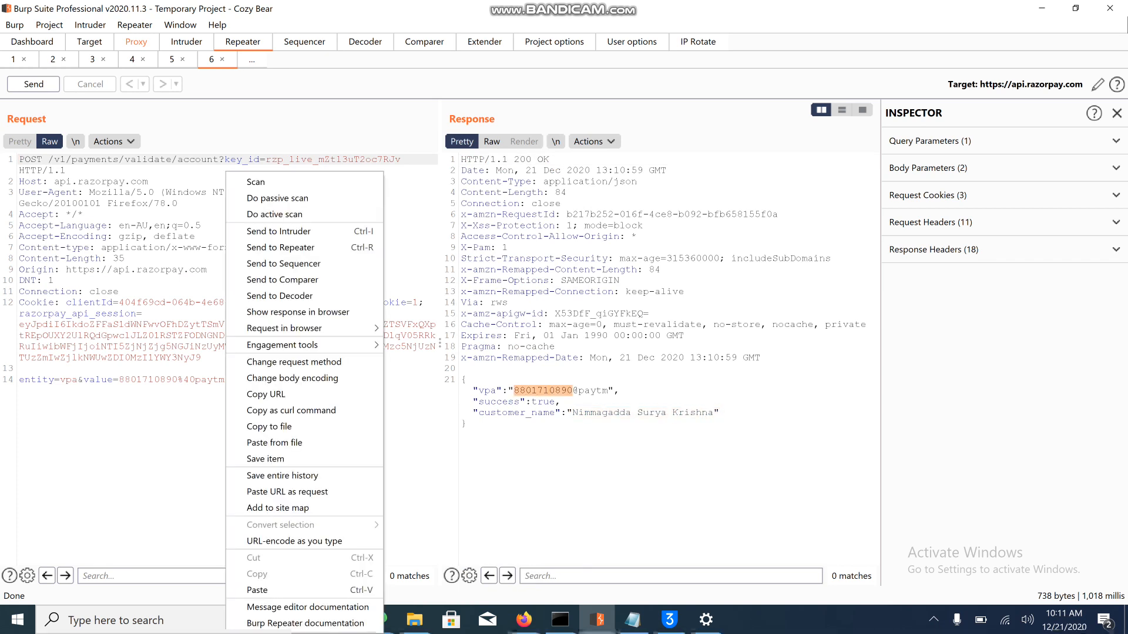
click(279, 231)
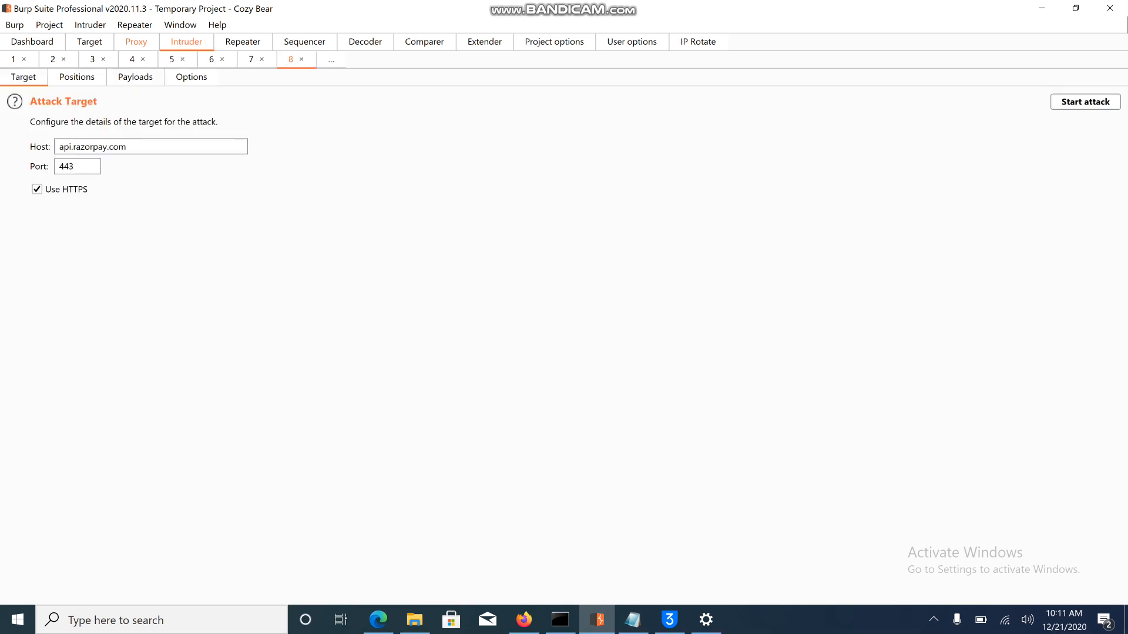
- Mark the phone number's last digits as the Intruder payload position
click(75, 78)
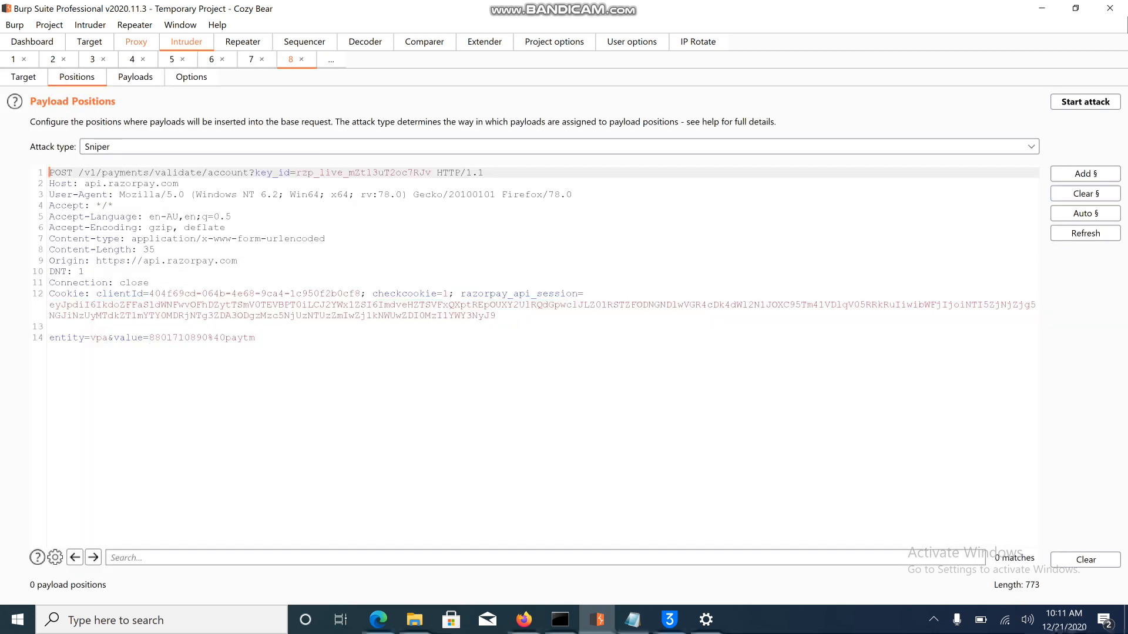
double_click(185, 337)
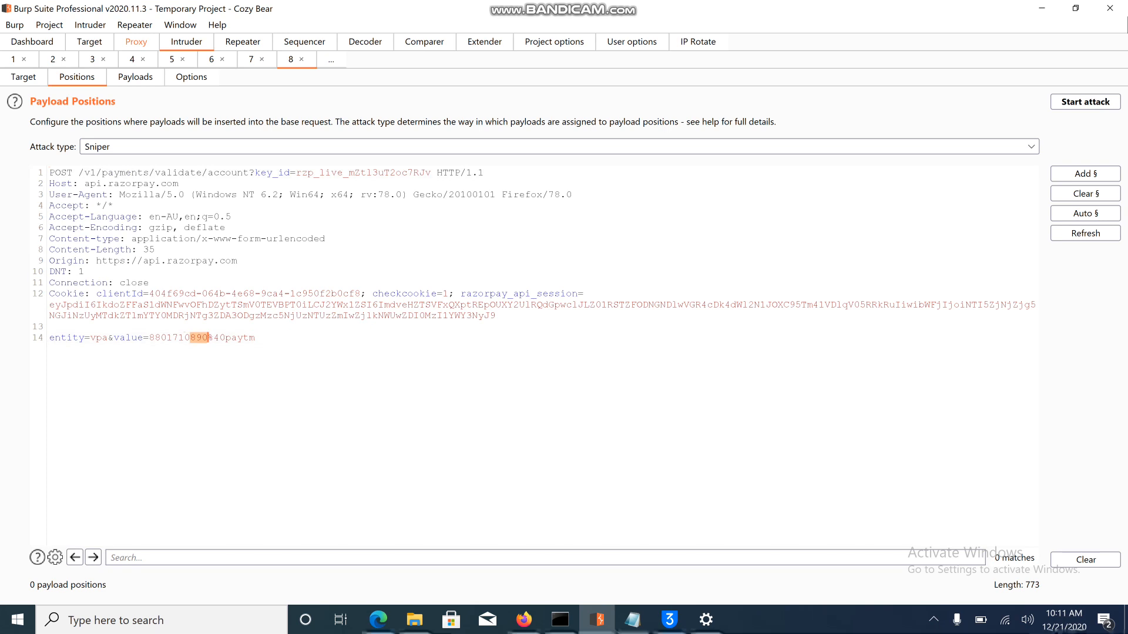
click(1085, 174)
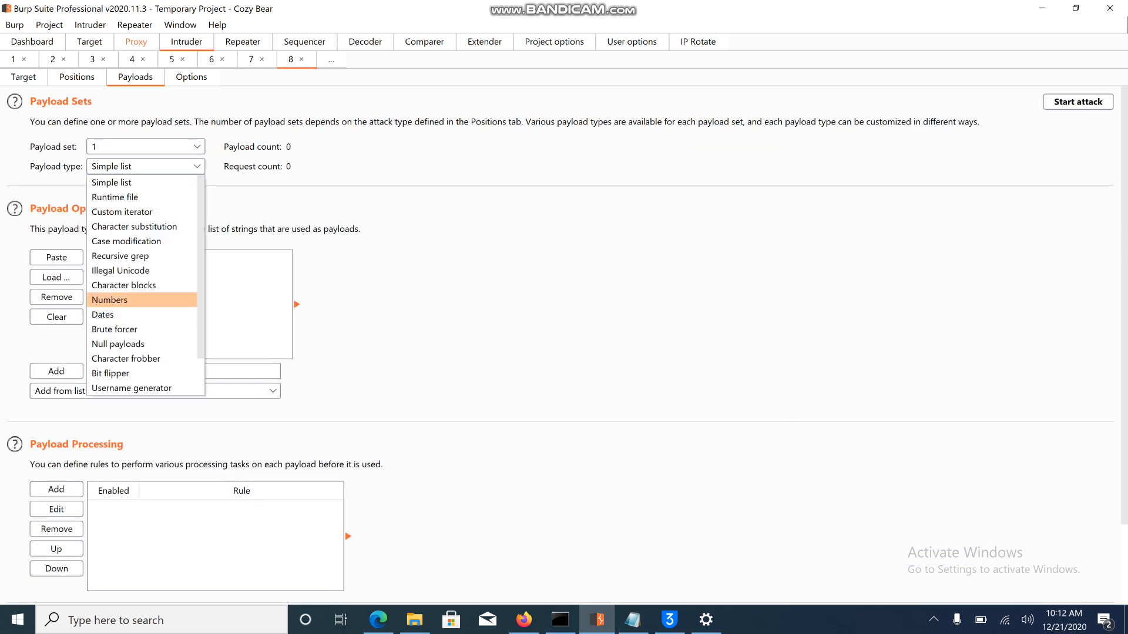
- Set Numbers payloads from 100 to 999 with step 1 and launch the attack
click(110, 300)
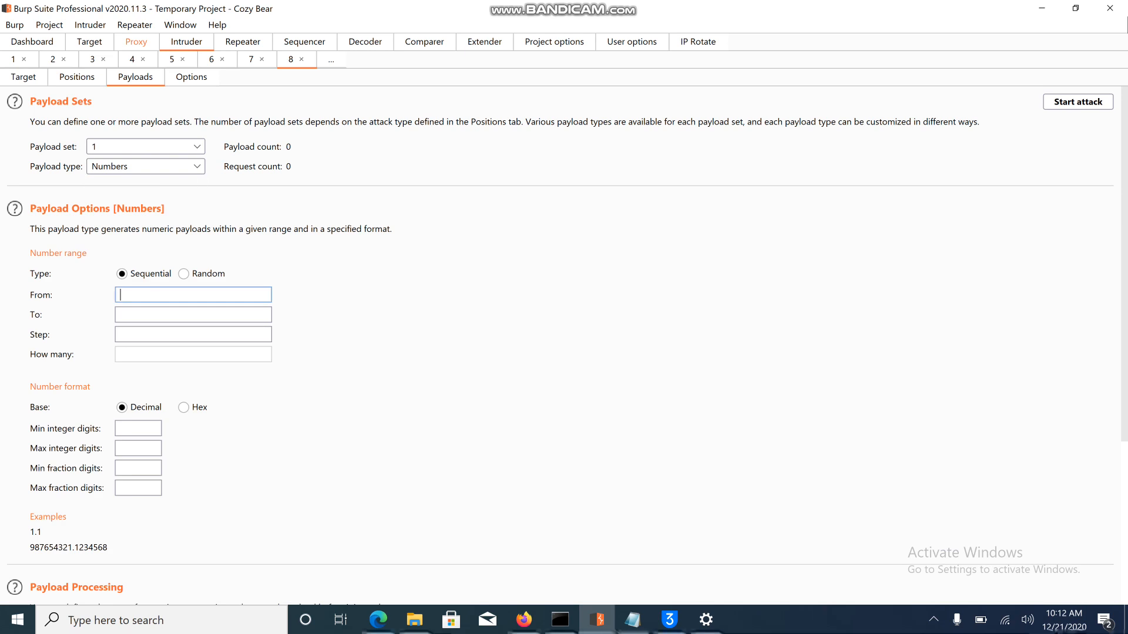
text(100)
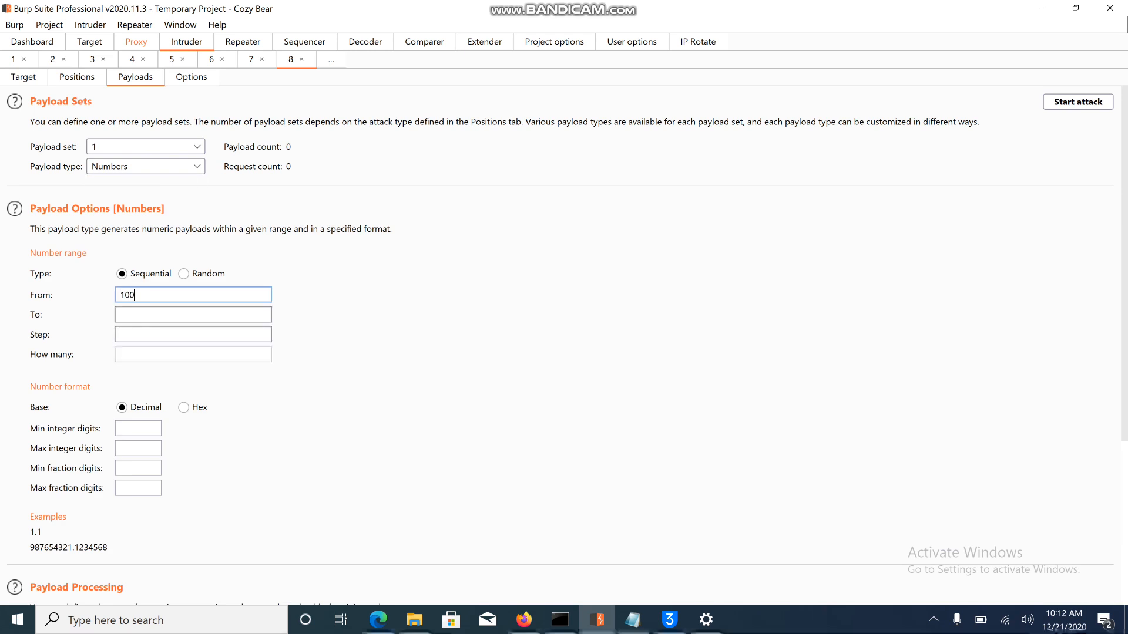
text(9999)
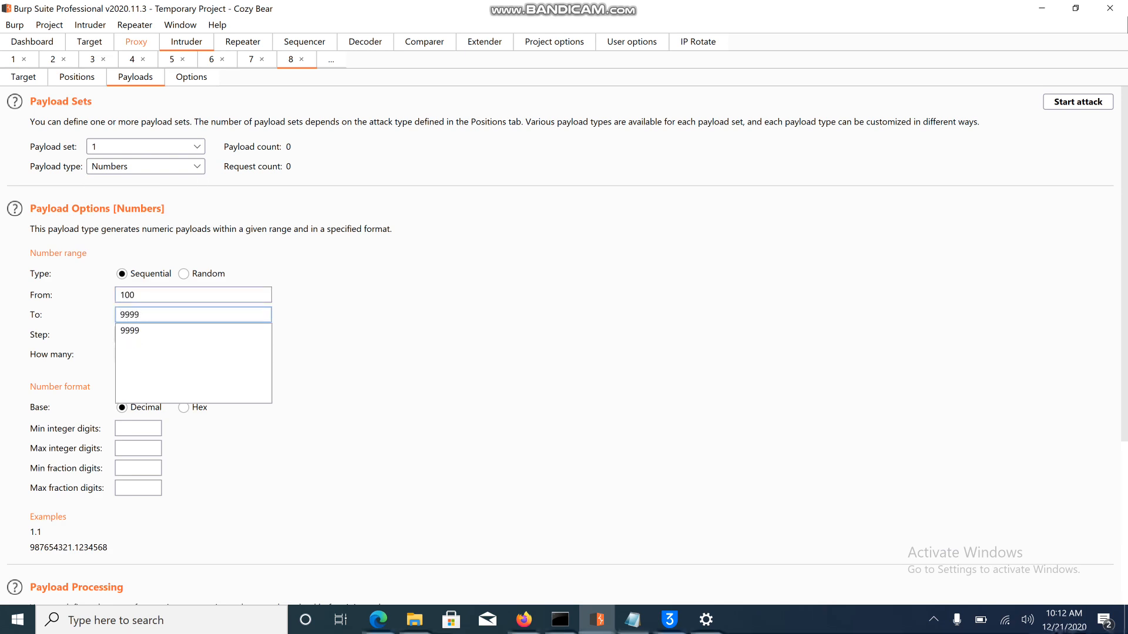
text(1)
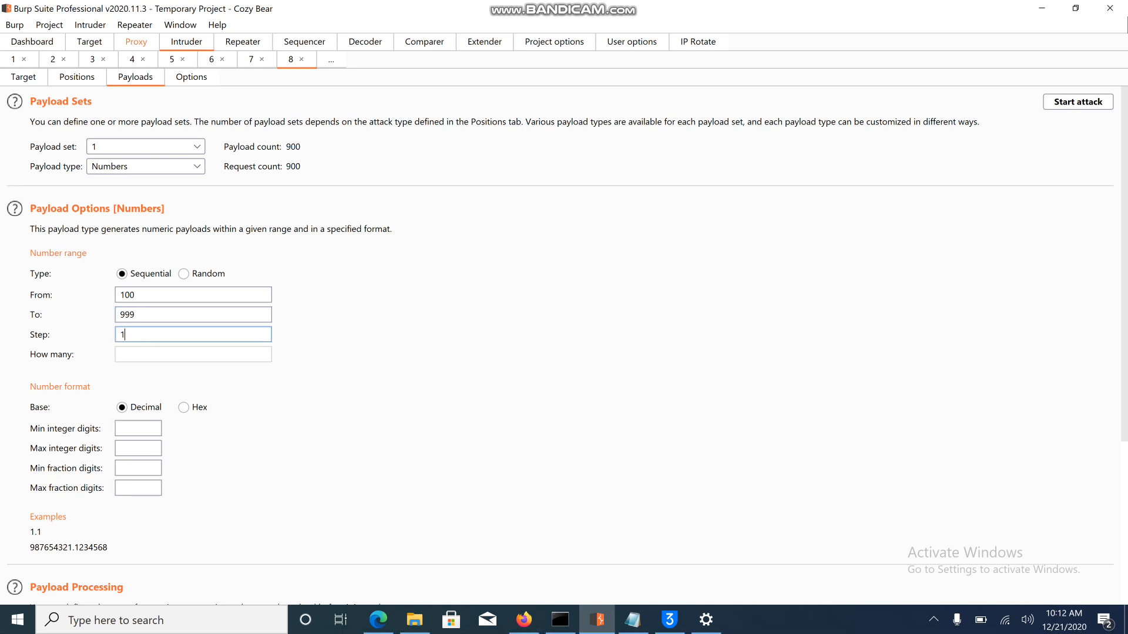
click(1077, 101)
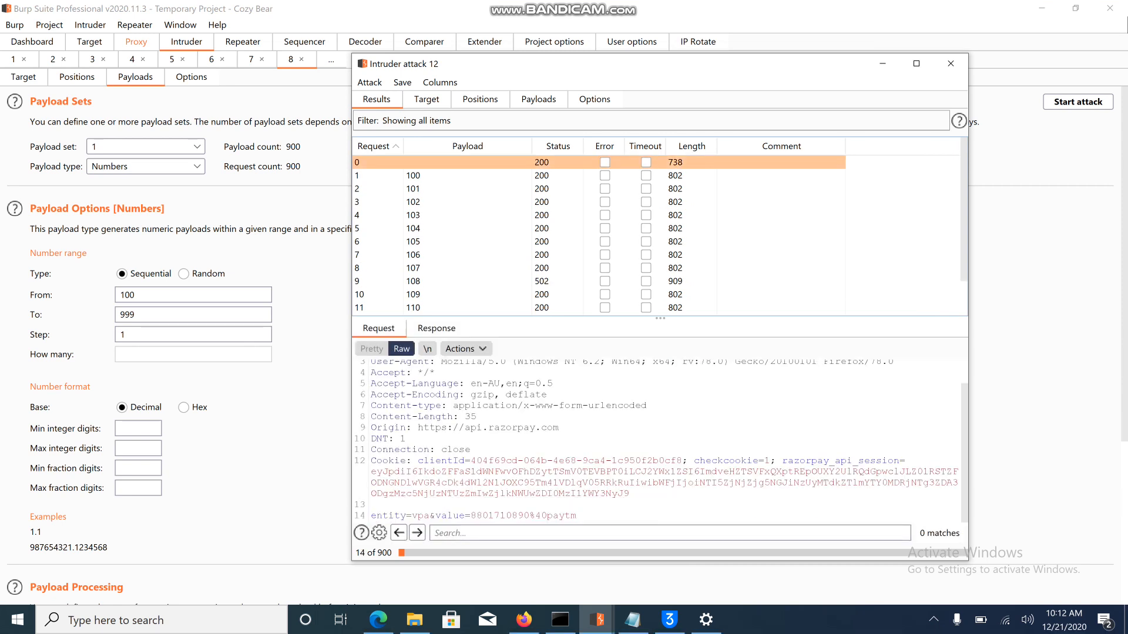
- View a result's response showing customer_name and sort results by response length
click(436, 328)
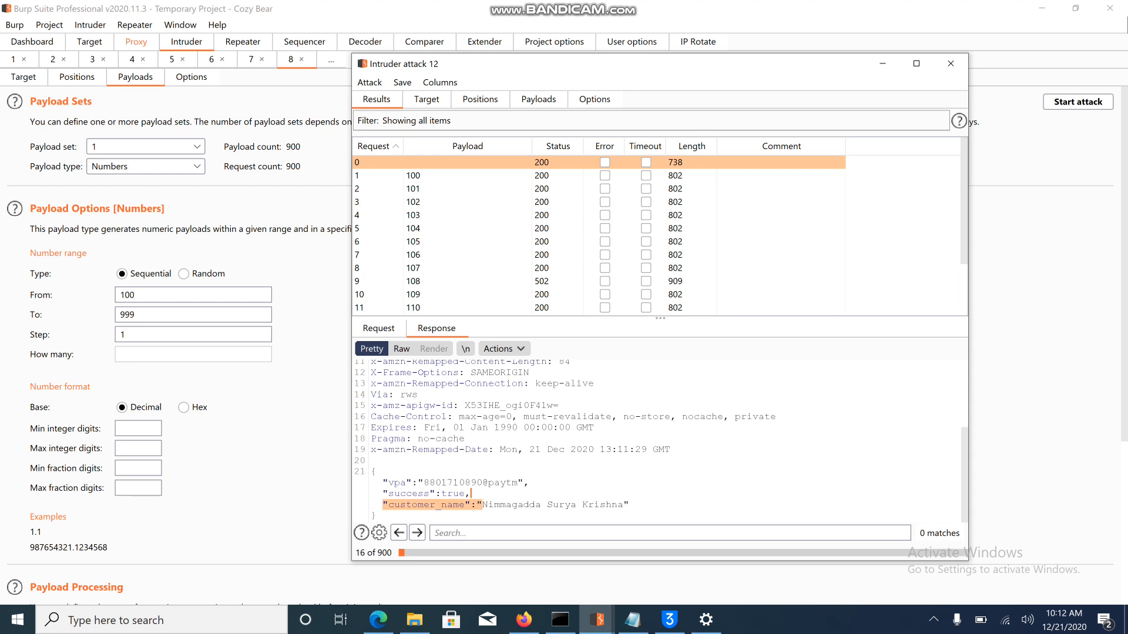
scroll(down, 3)
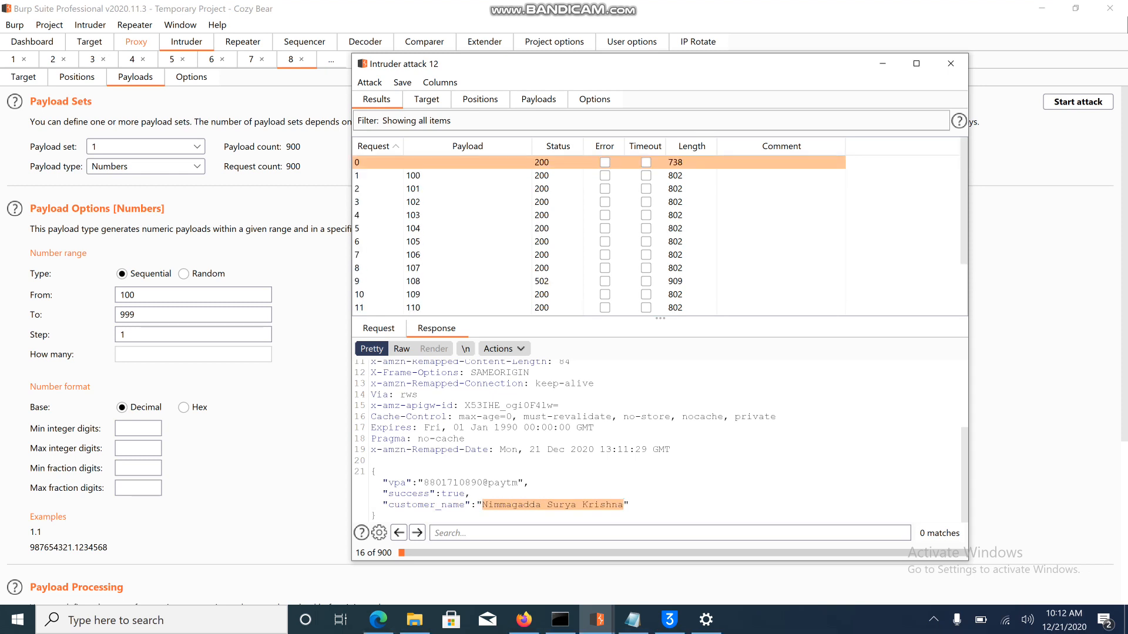
click(685, 146)
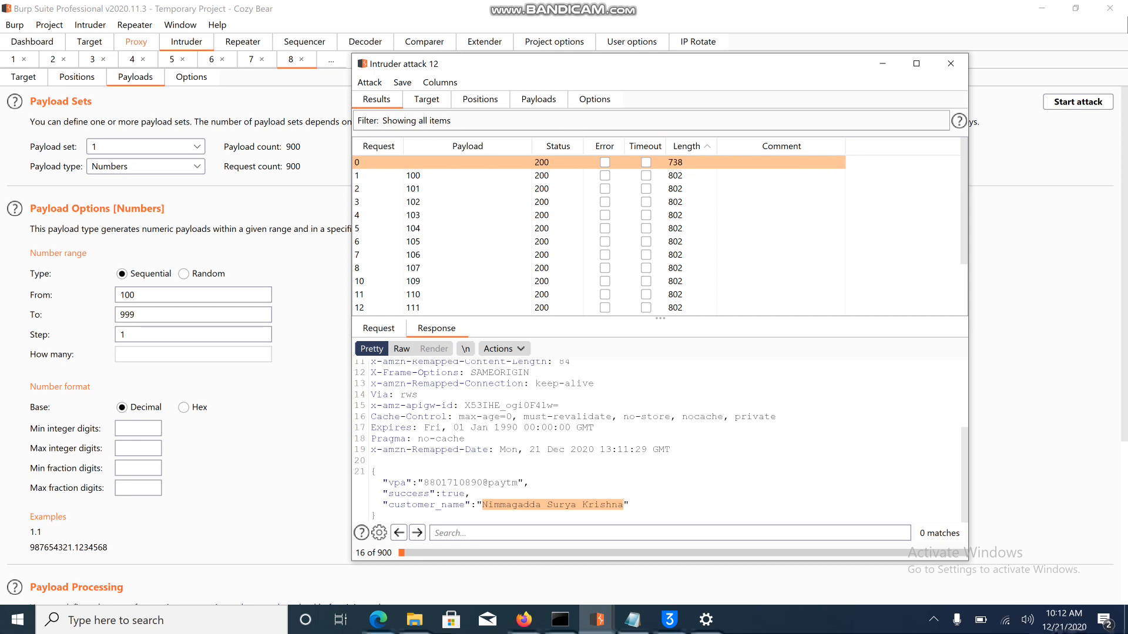
click(685, 146)
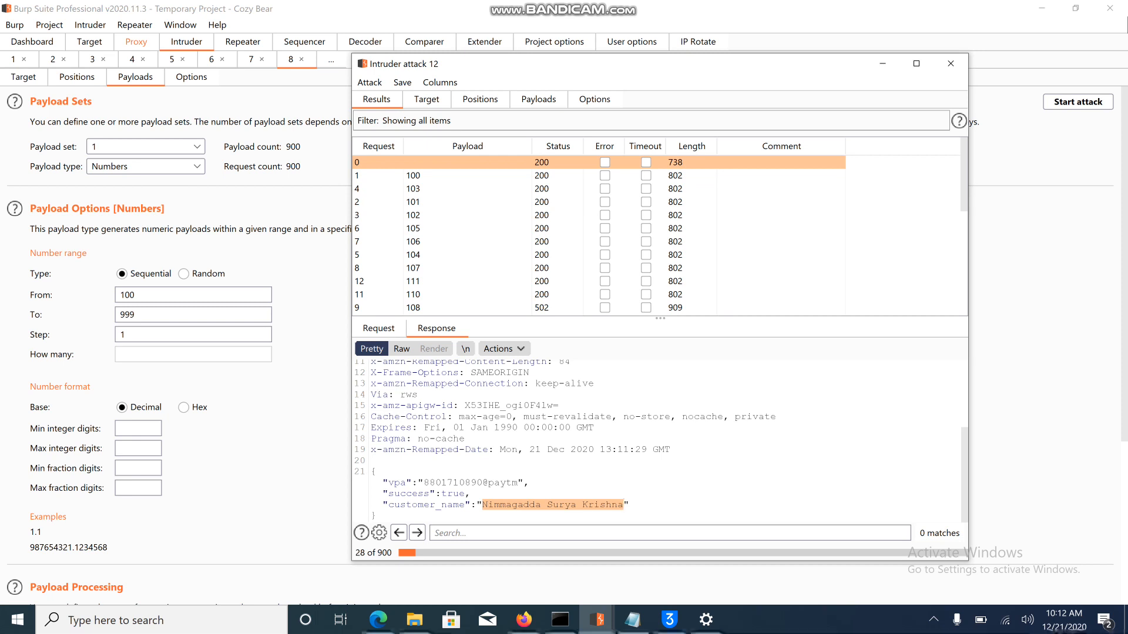
- Read the leaked customer names in the top responses, including payload 120
click(687, 146)
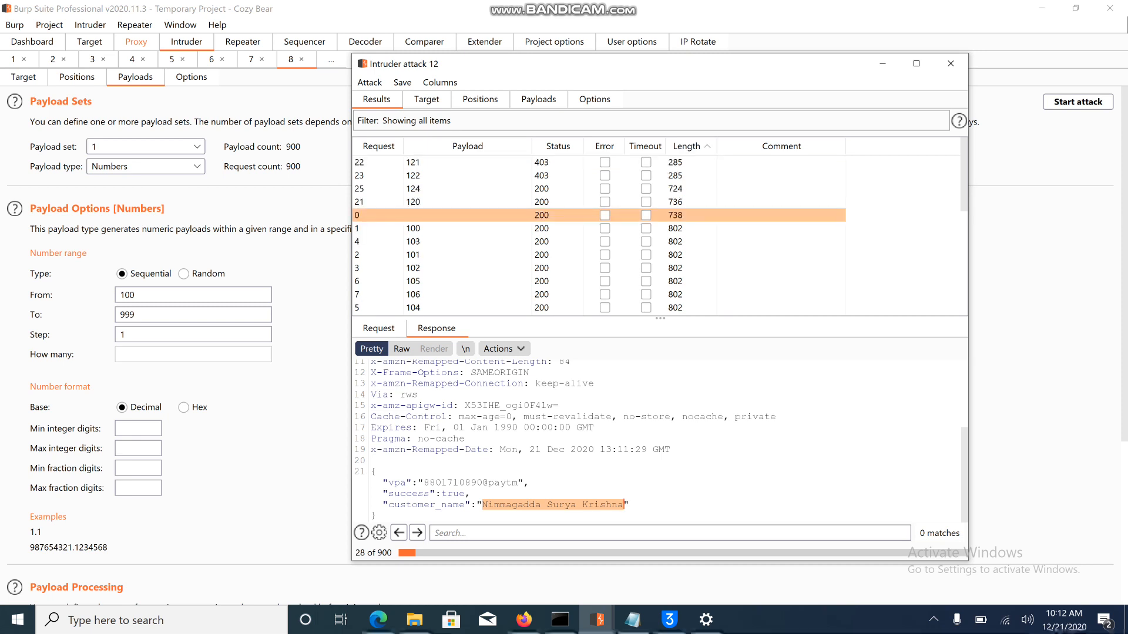
click(413, 188)
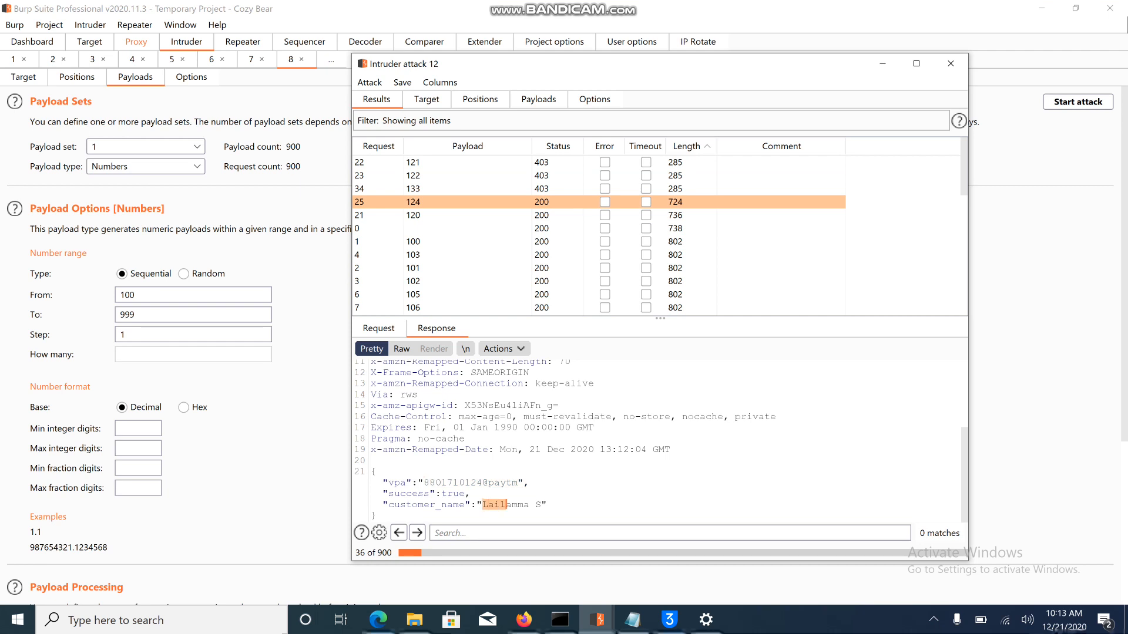
drag(502, 503, 530, 504)
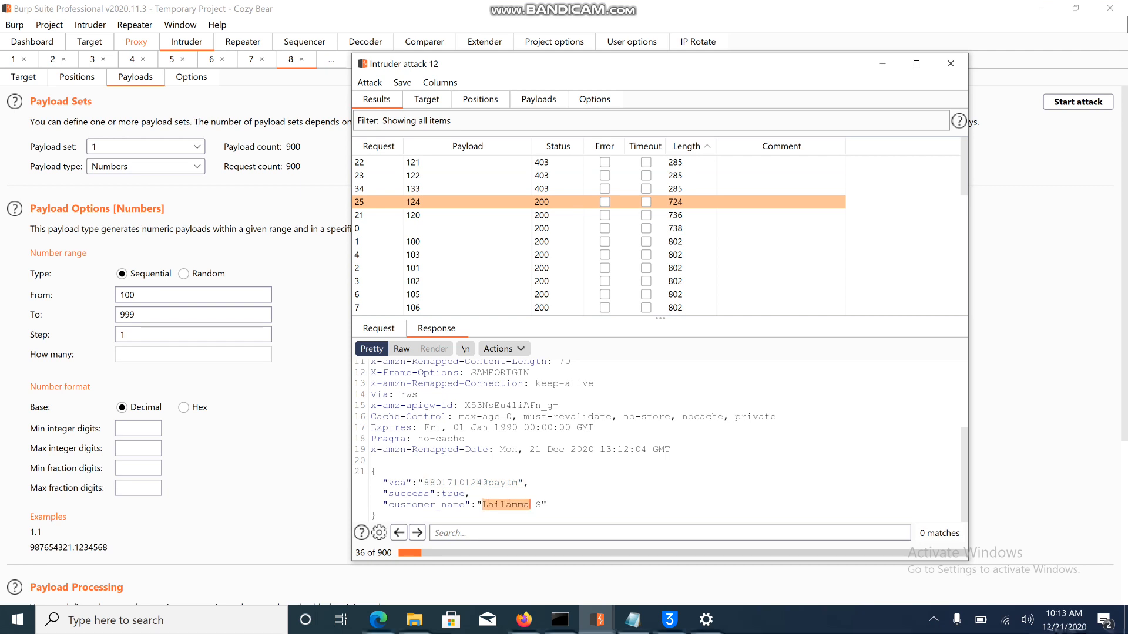
click(431, 214)
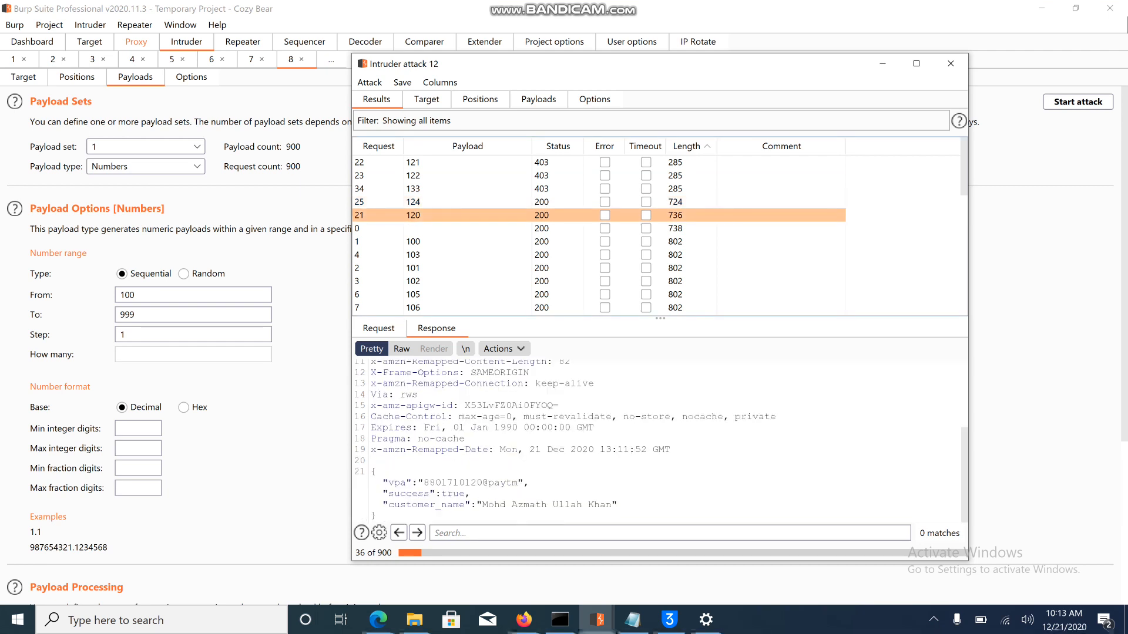
drag(511, 504, 613, 504)
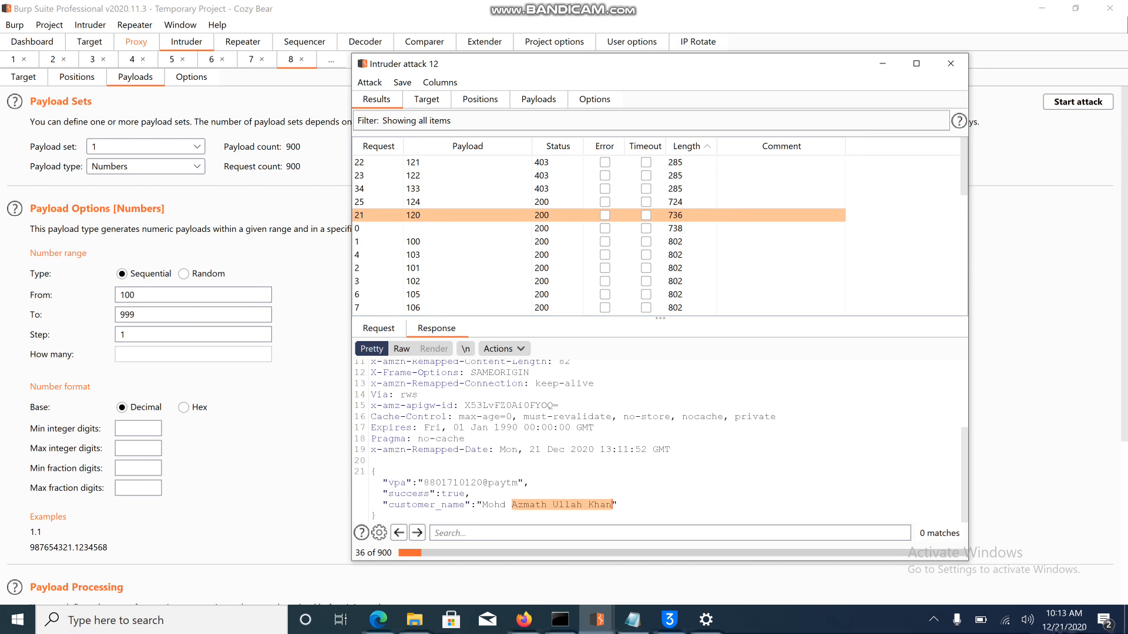
double_click(471, 482)
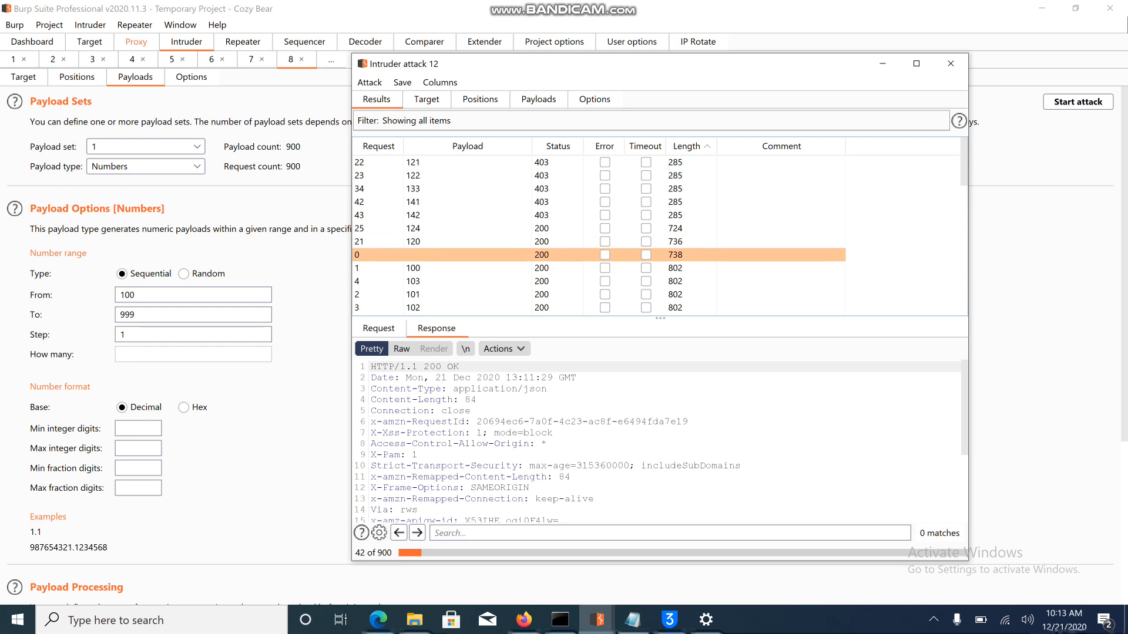
- Review the names in responses for payloads 124, 148 and 160, then return to Proxy Intercept
click(413, 228)
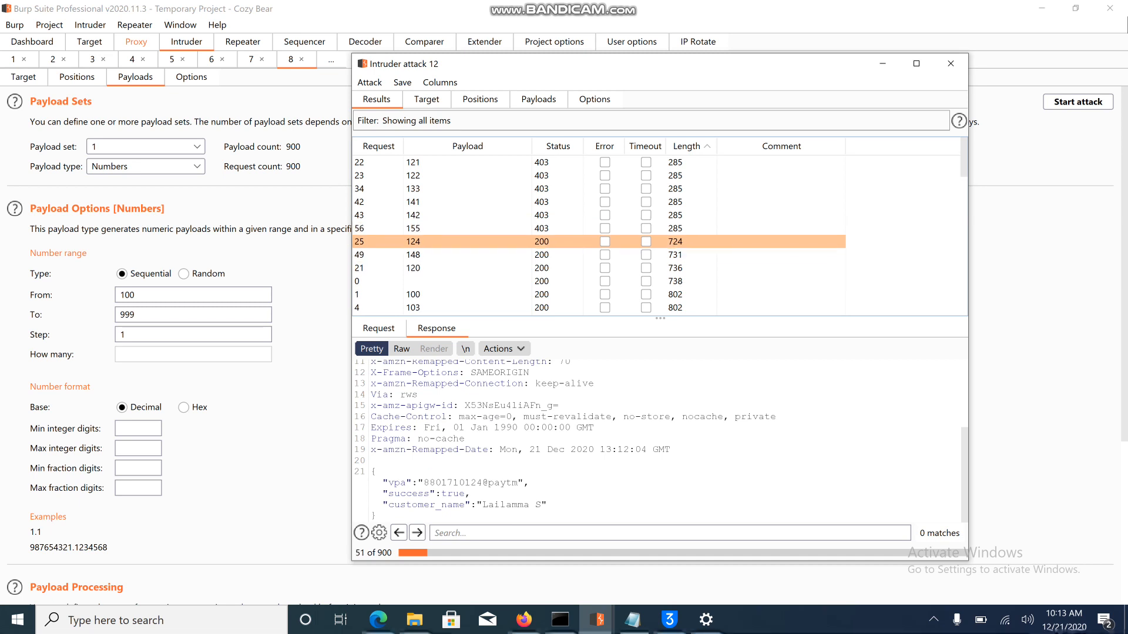
click(412, 255)
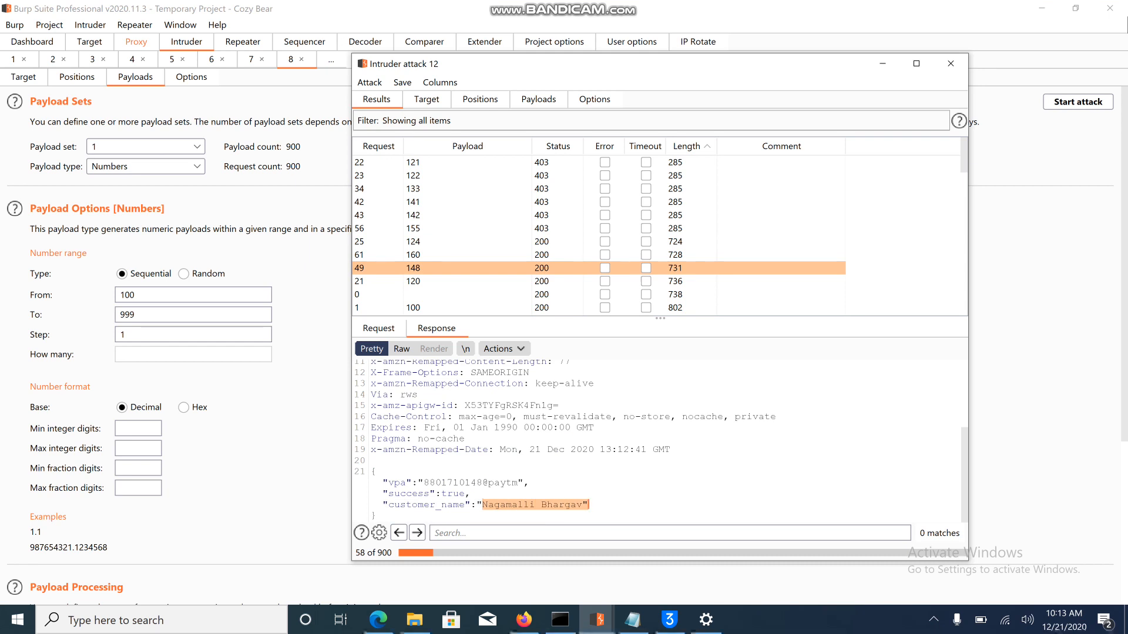
click(412, 240)
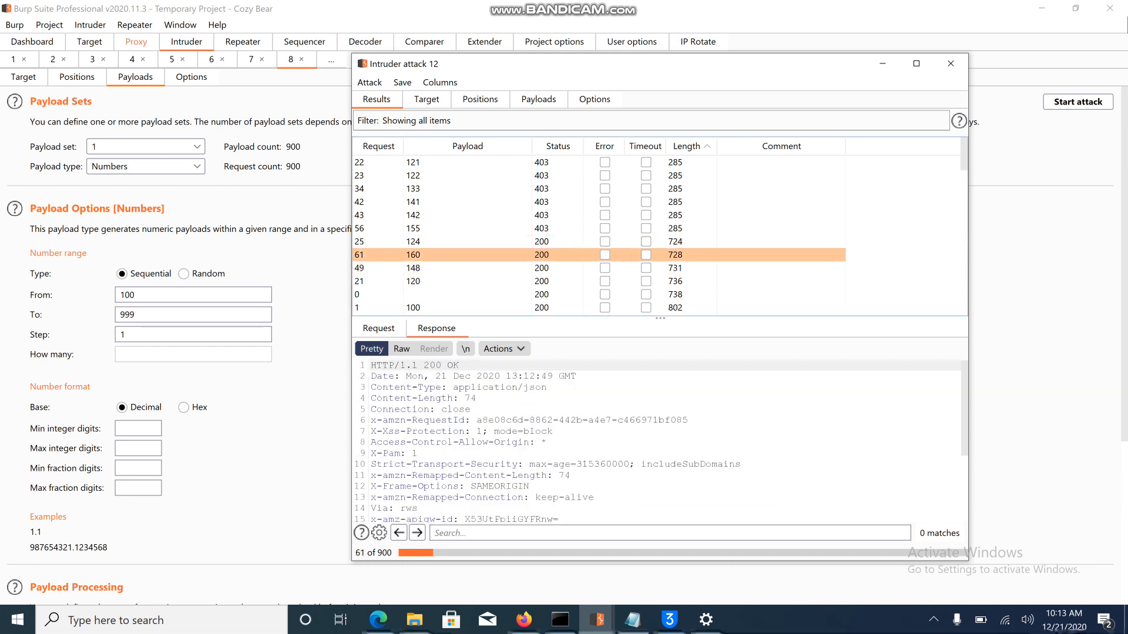
scroll(down, 3)
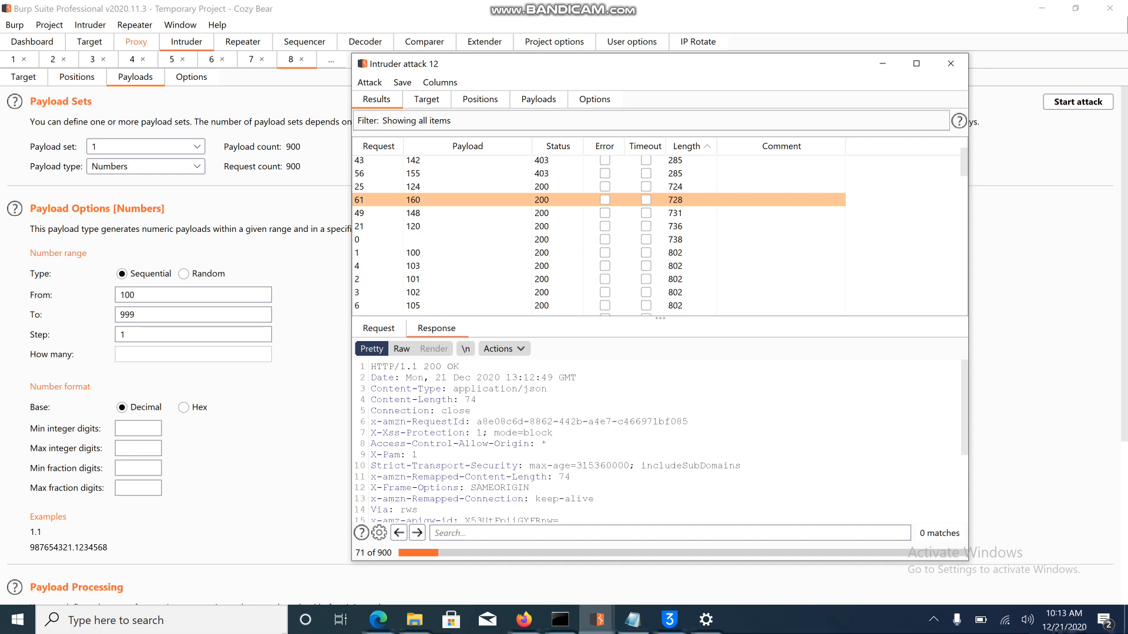
scroll(down, 3)
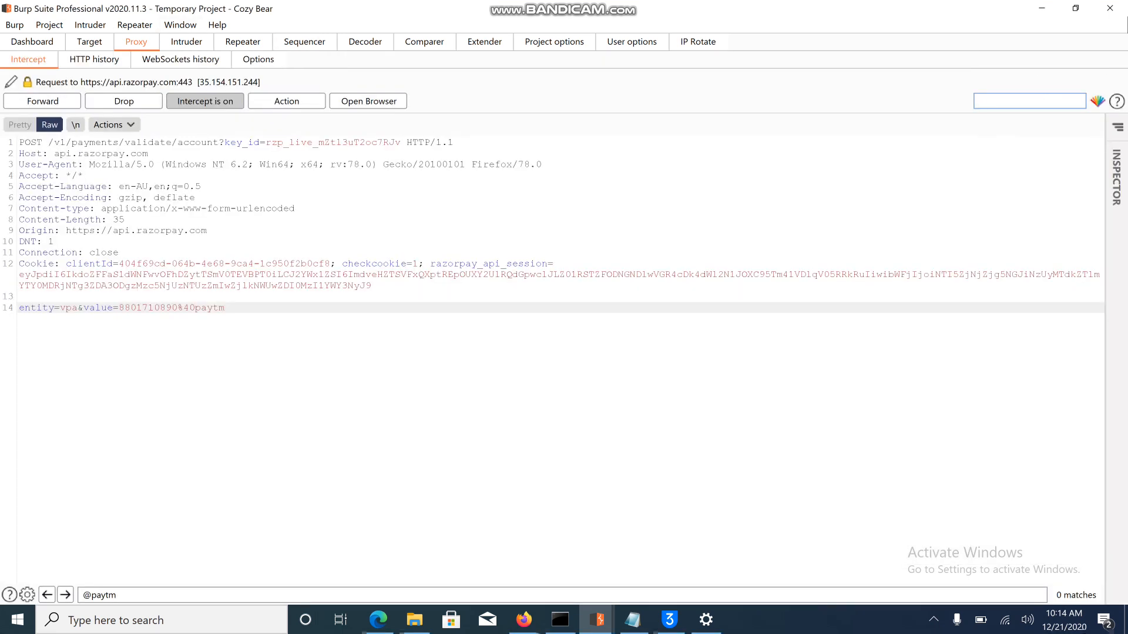
- Forward the validation request, then send the payment-creation request to Repeater and to Intruder
click(42, 101)
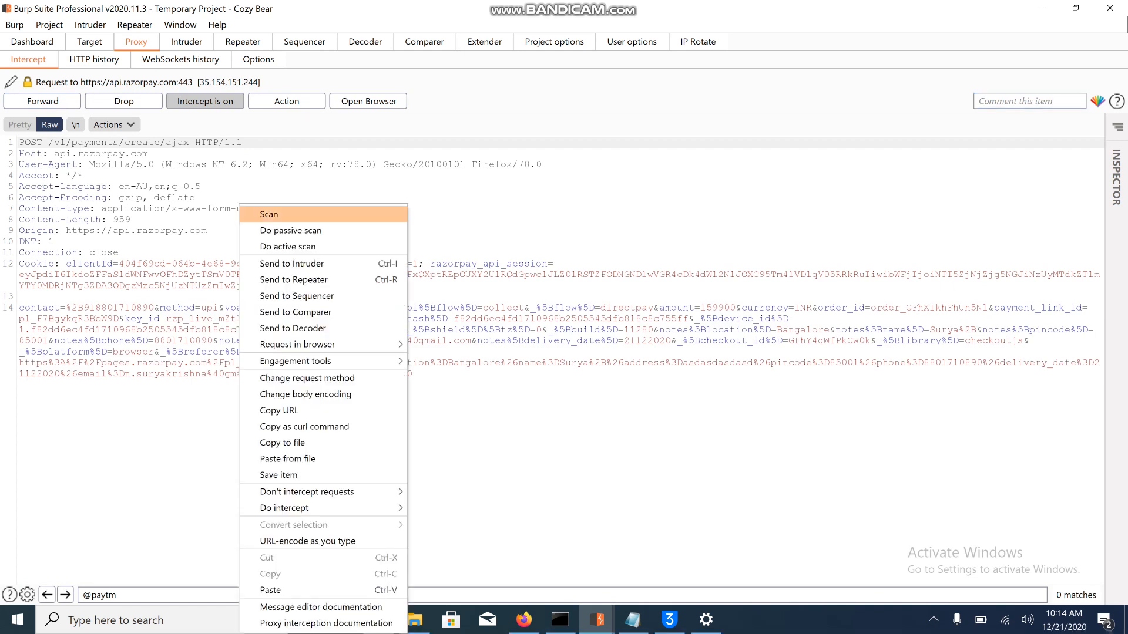
click(294, 280)
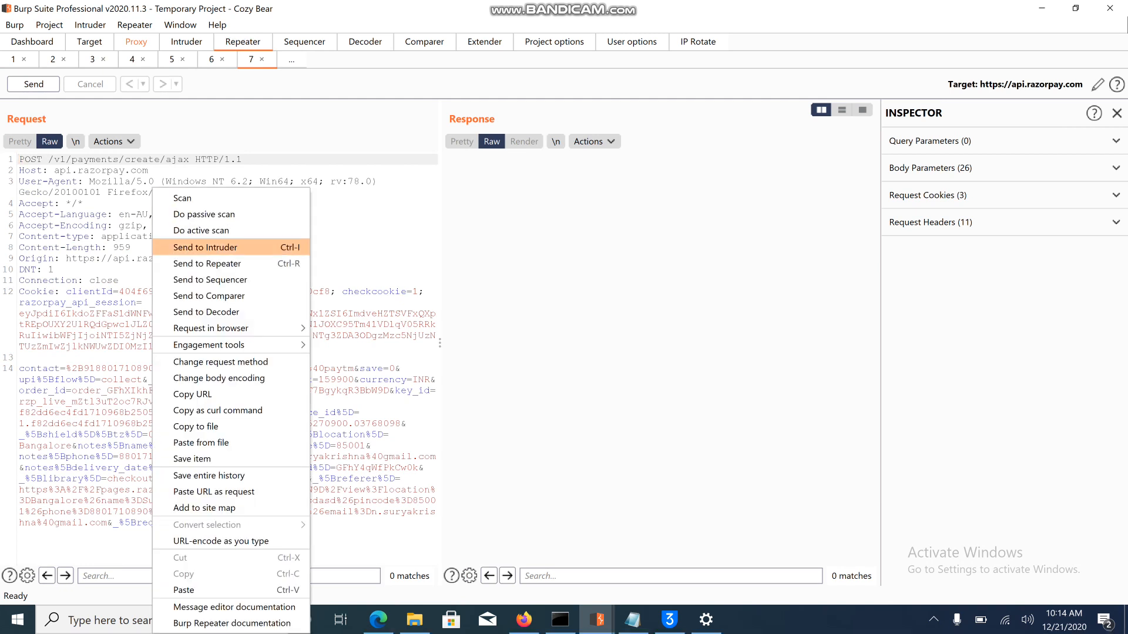
click(203, 248)
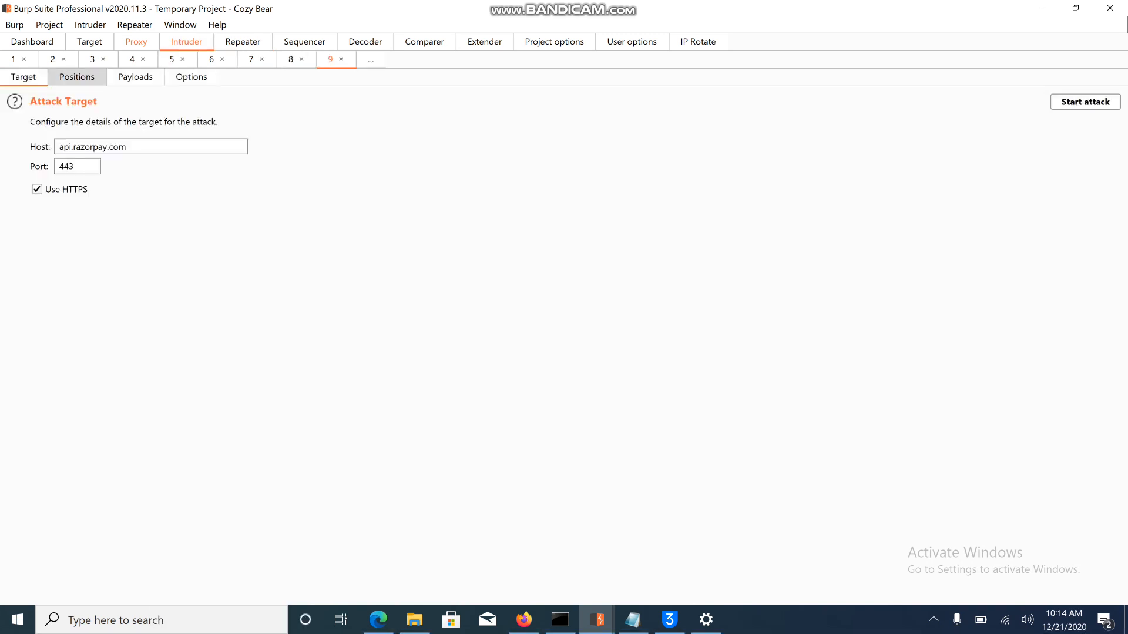
- Set the payload type to Null payloads and generate 1000 of them
click(76, 78)
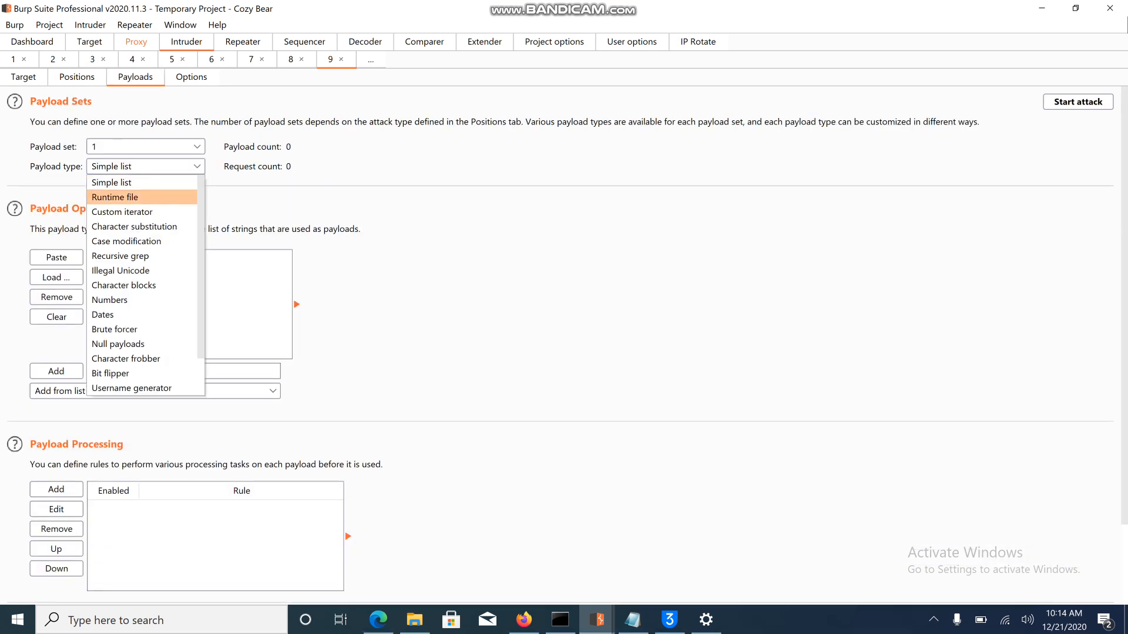
click(118, 344)
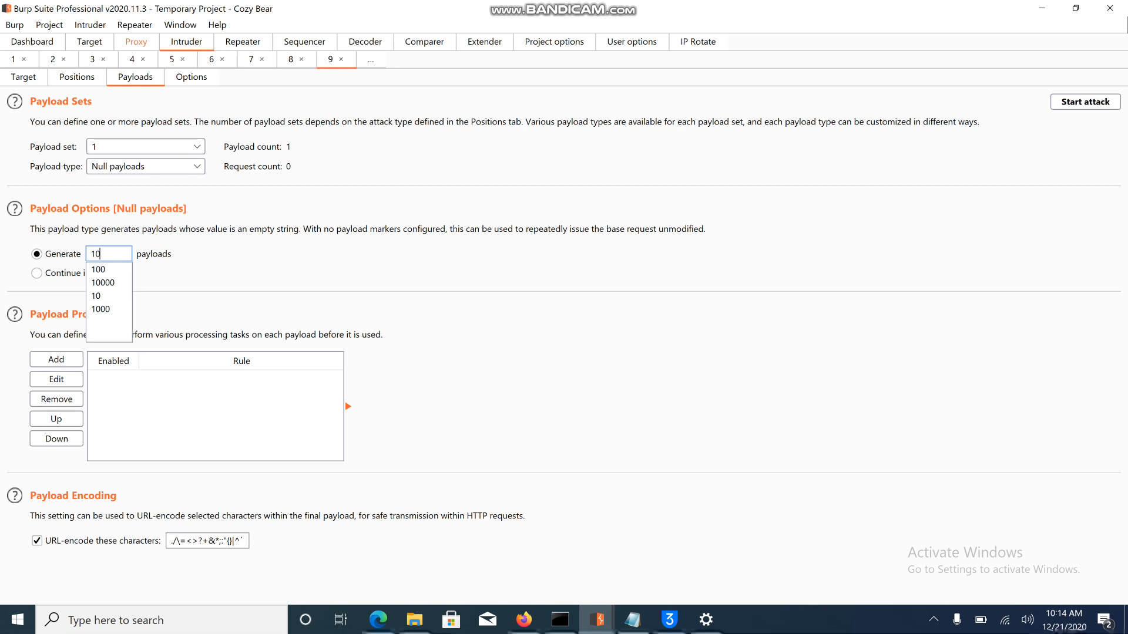
click(99, 309)
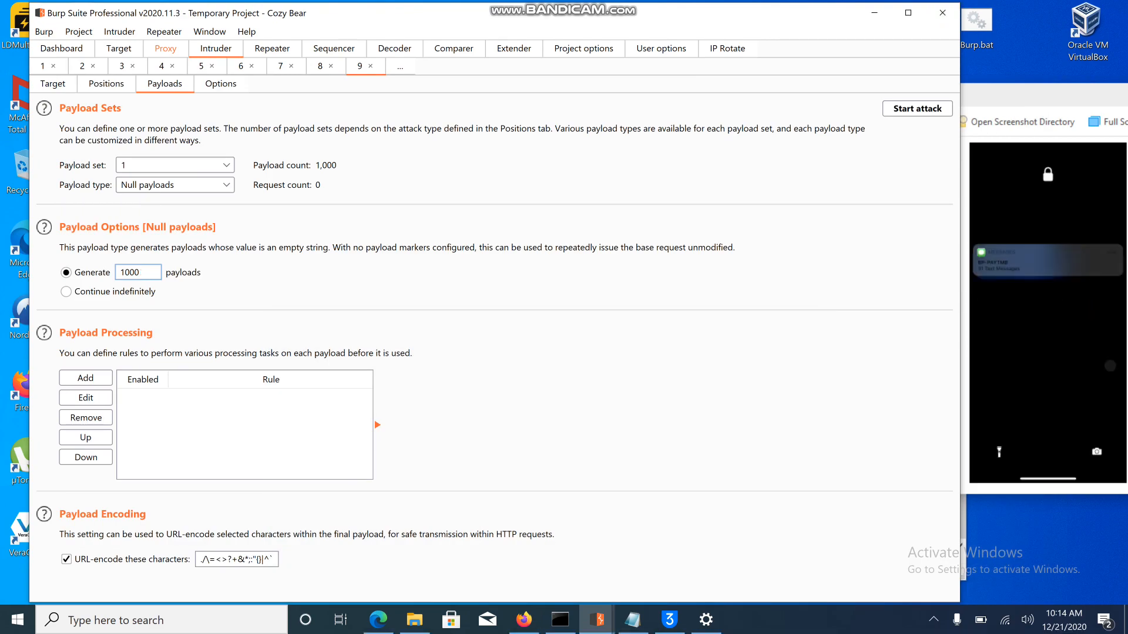
- Start Intruder attack 13, flooding the phone with payment-creation requests
click(916, 109)
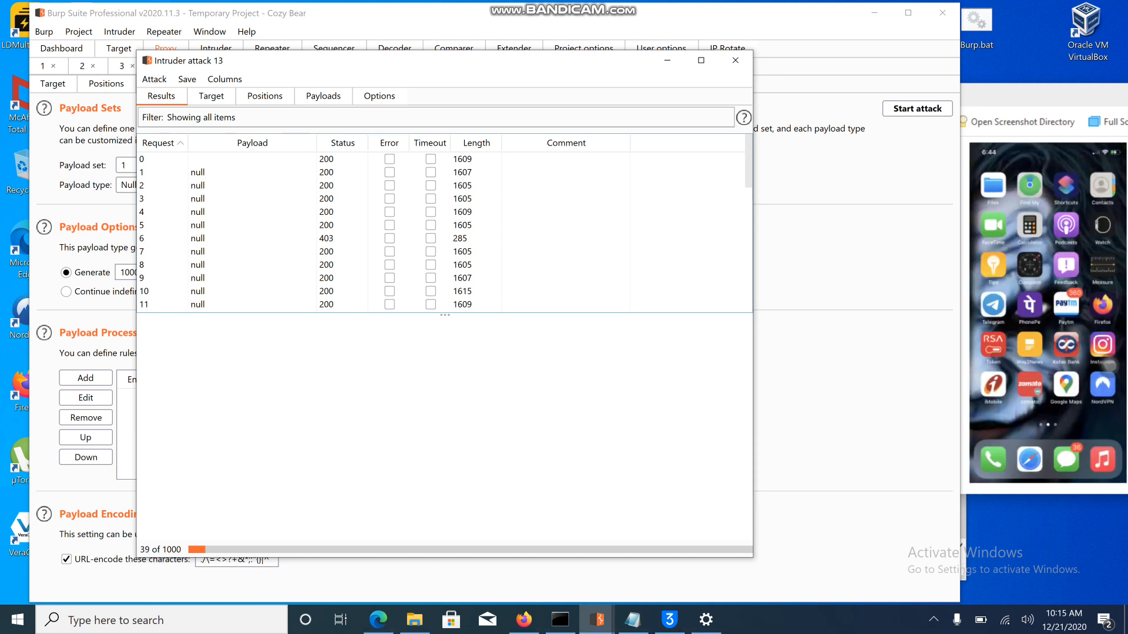
- Review the mostly status-200 results of attack 13, then close the attack window
scroll(down, 3)
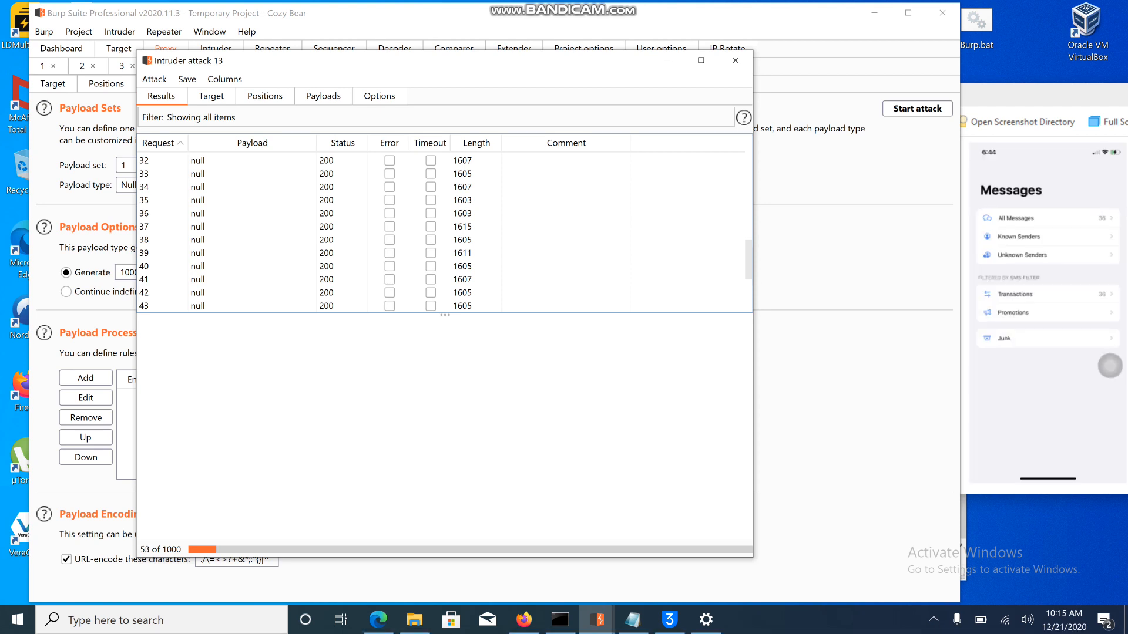
click(1015, 219)
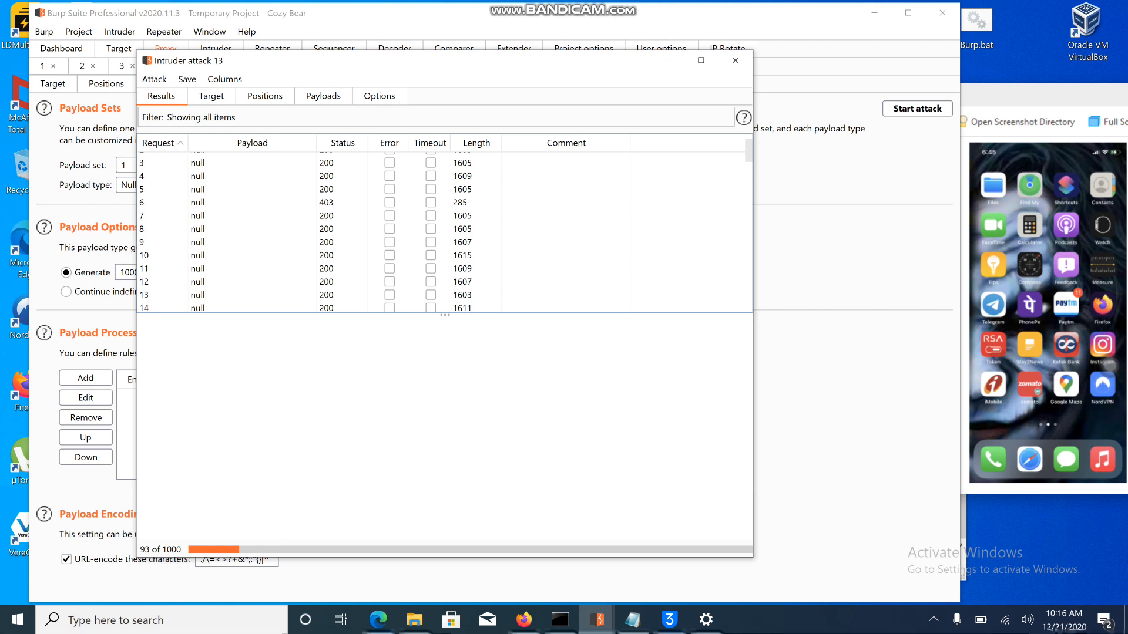
click(251, 189)
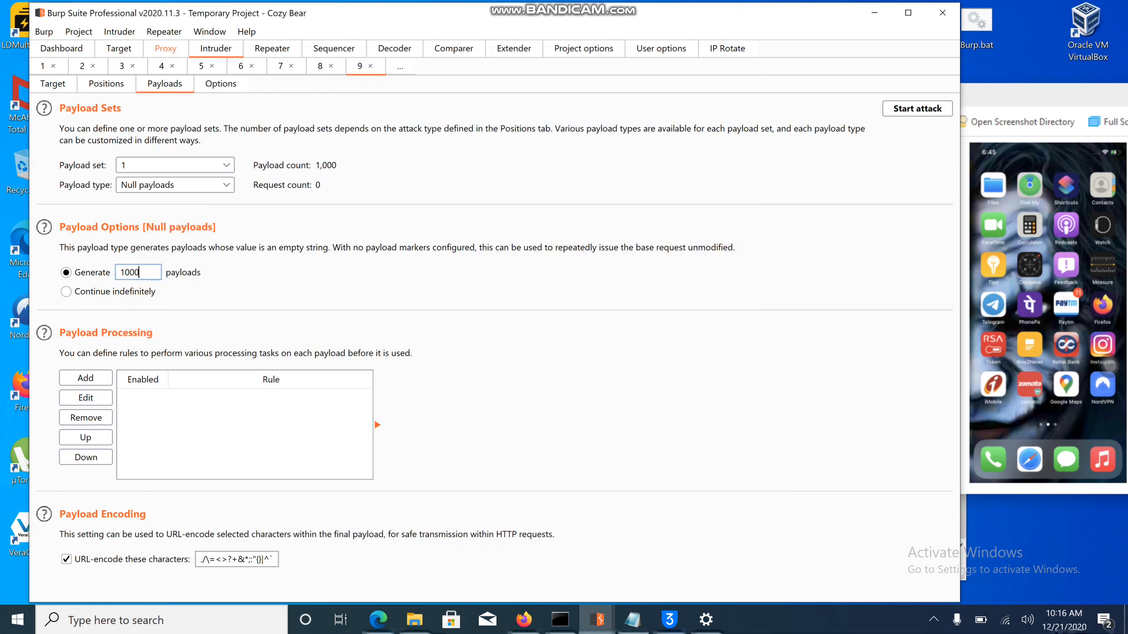
- Show the payment-creation request template in Positions, with no payload markers set
click(915, 108)
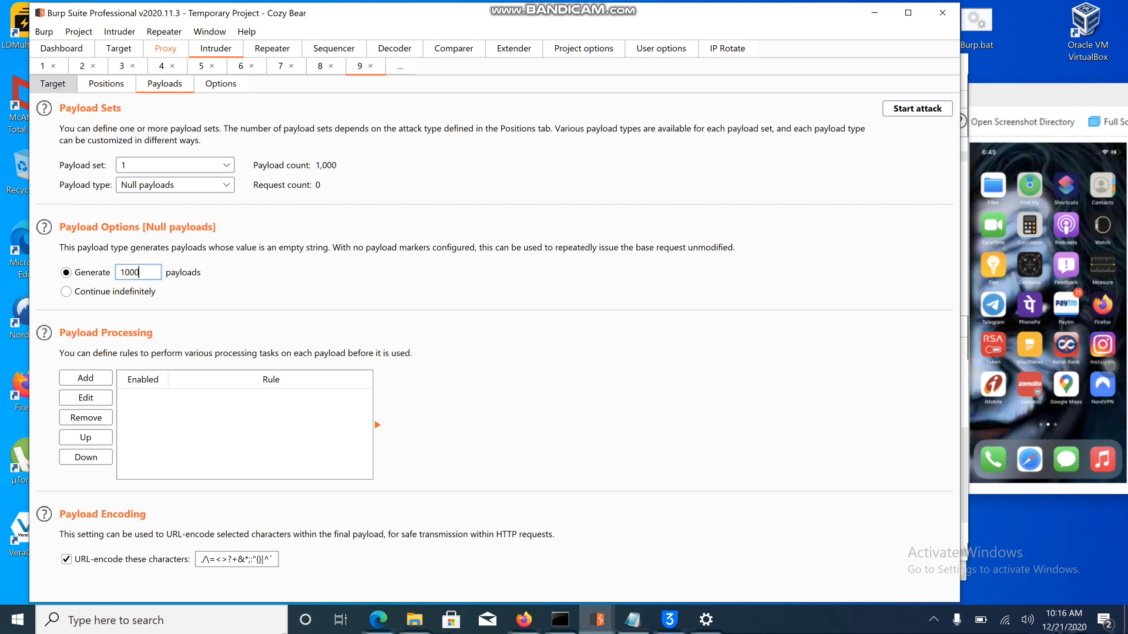
click(107, 84)
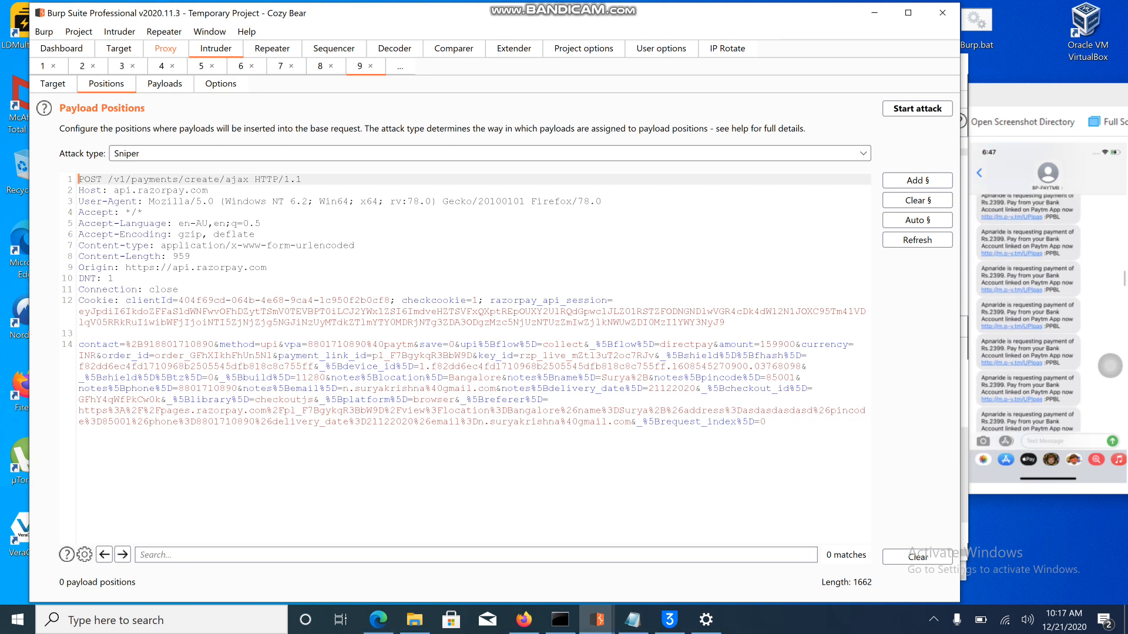
double_click(143, 190)
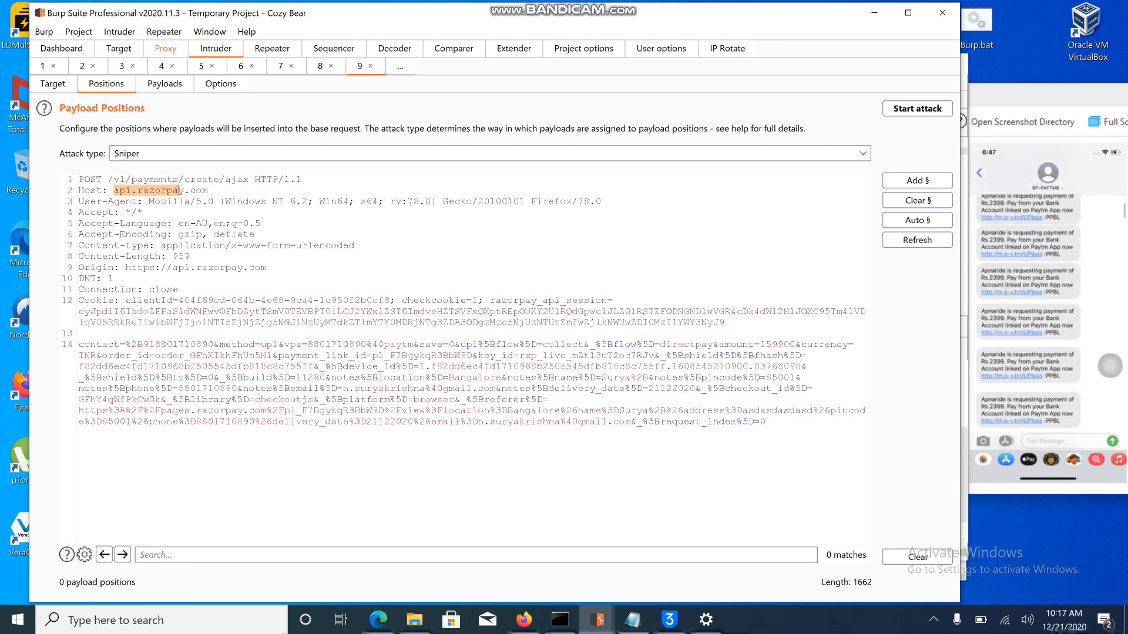